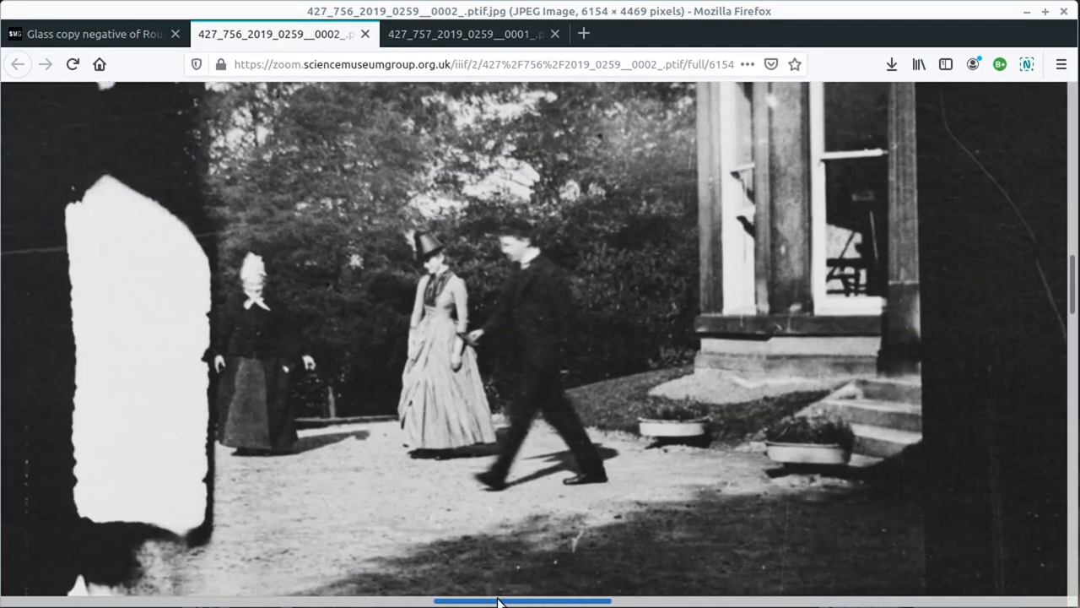
Scroll through the first full-size negative scan and view the 427_757 scan
scroll("down", 3)
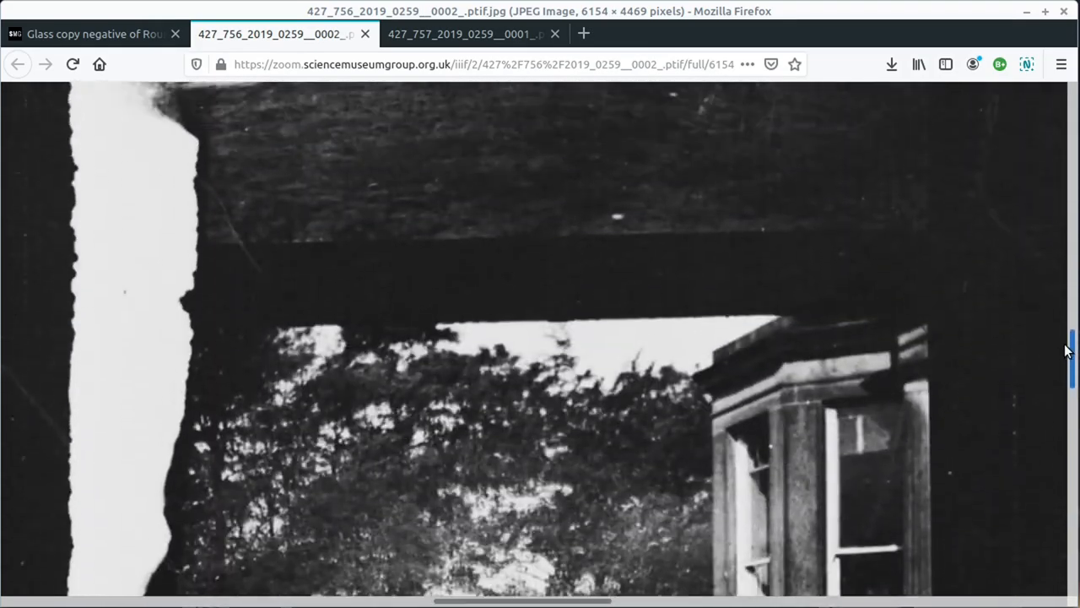
left_click(459, 34)
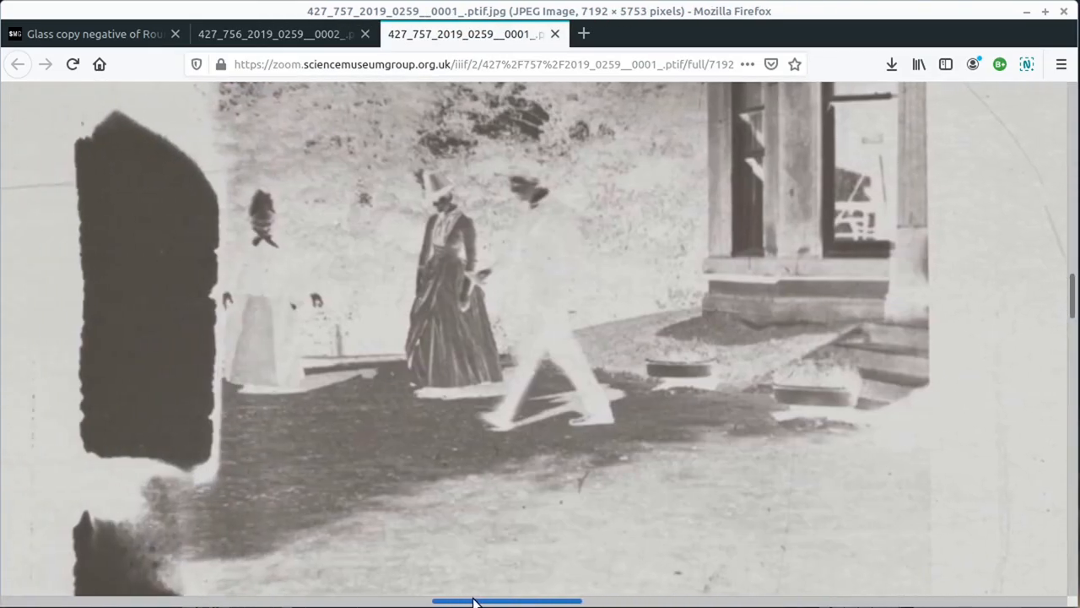
scroll("down", 3)
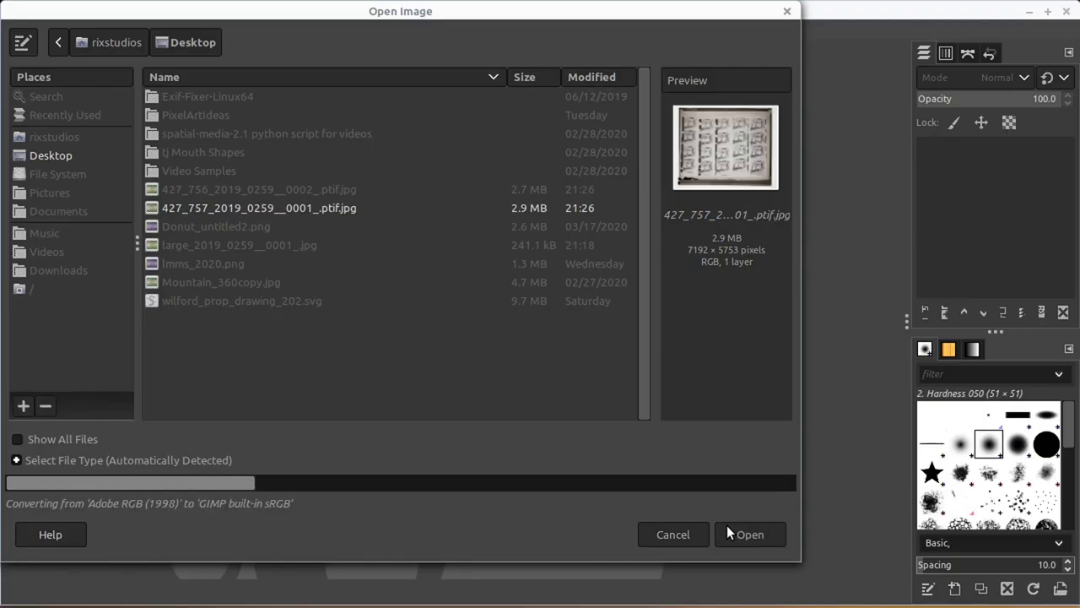
Load the 427_757 negative scan and invert its colours into positive frames
left_click(750, 533)
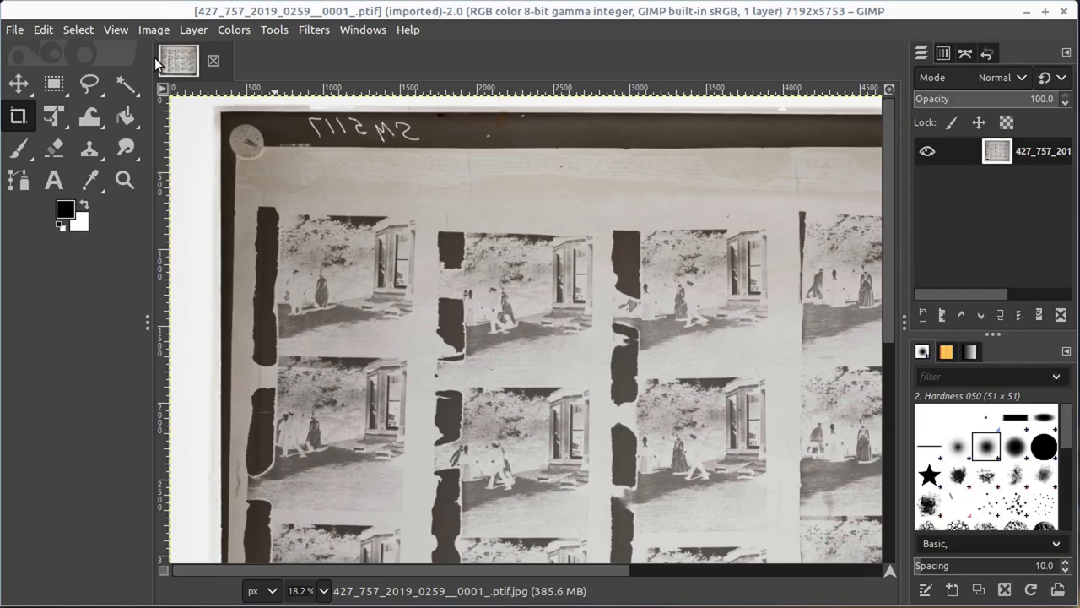
left_click(154, 31)
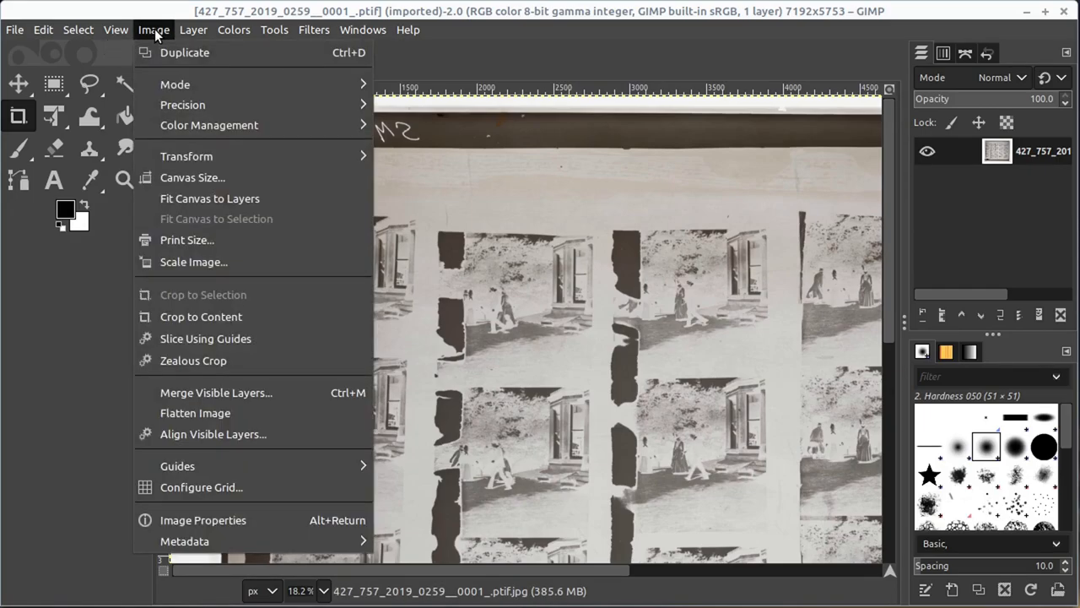
left_click(233, 30)
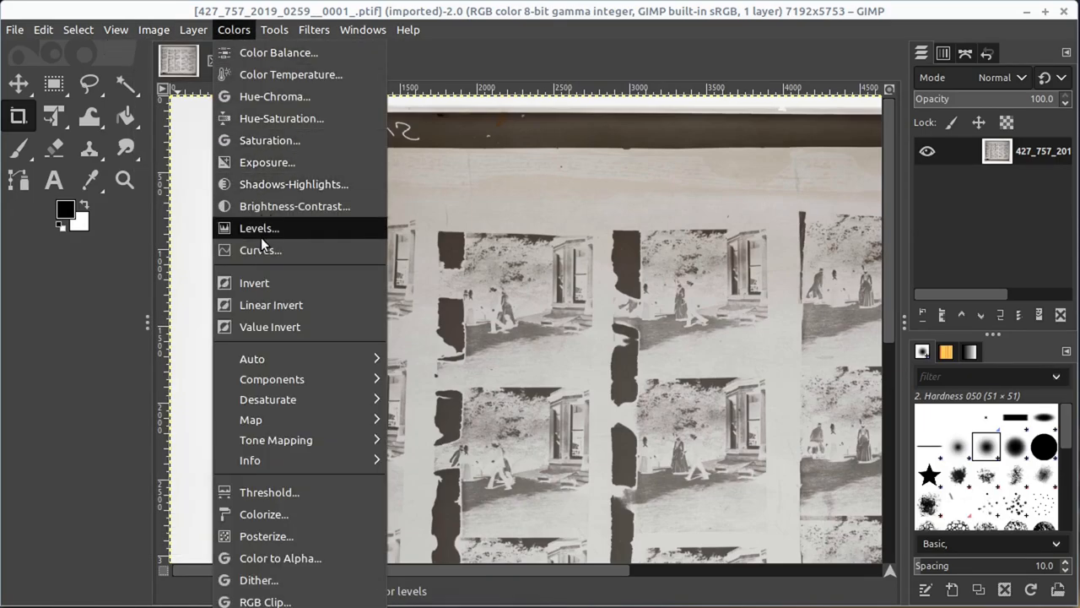
left_click(253, 283)
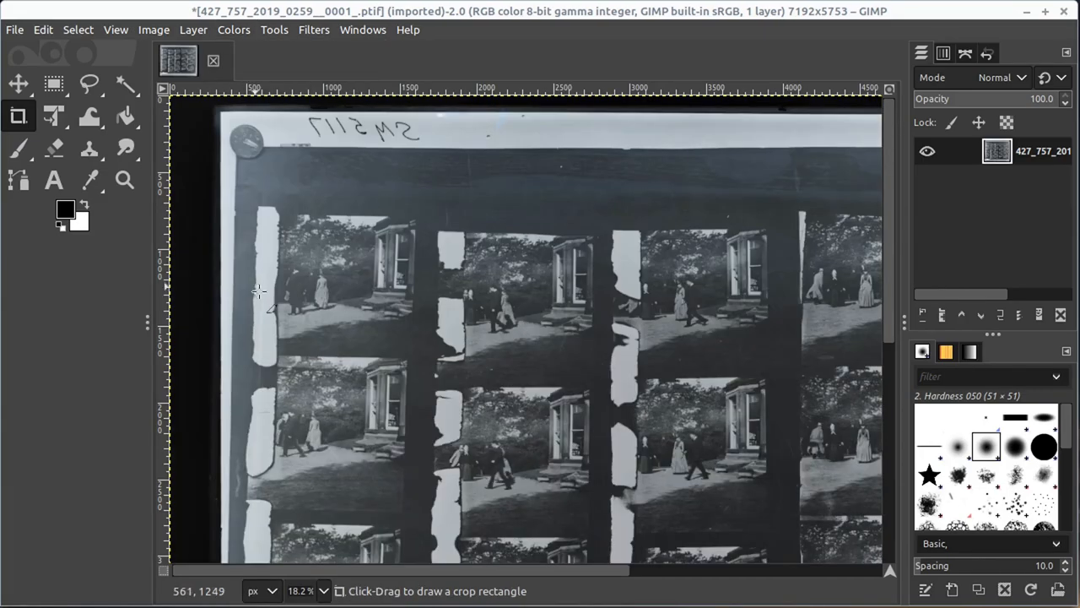
mouse_move(667, 385)
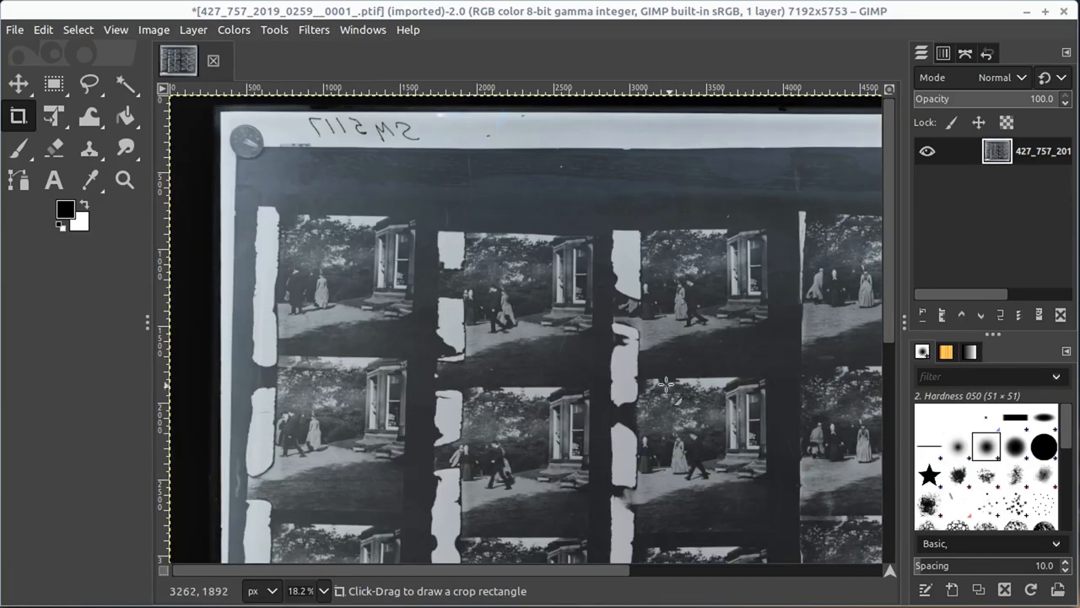
Draw a fixed-ratio square selection of about 1066×1066 px around one film frame
scroll("right", 3)
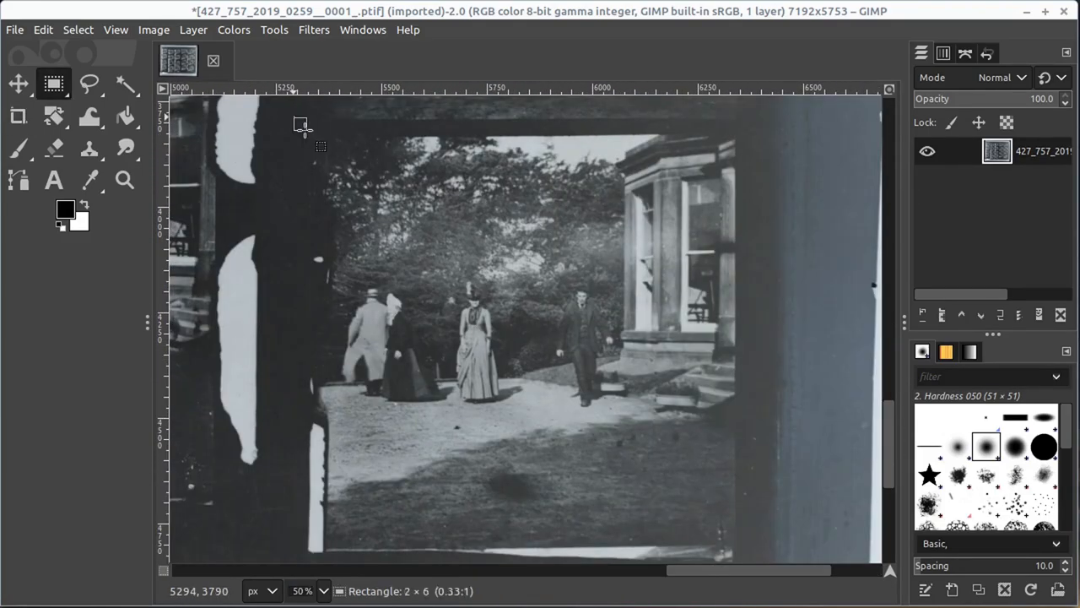
left_click_drag(301, 125, 747, 490)
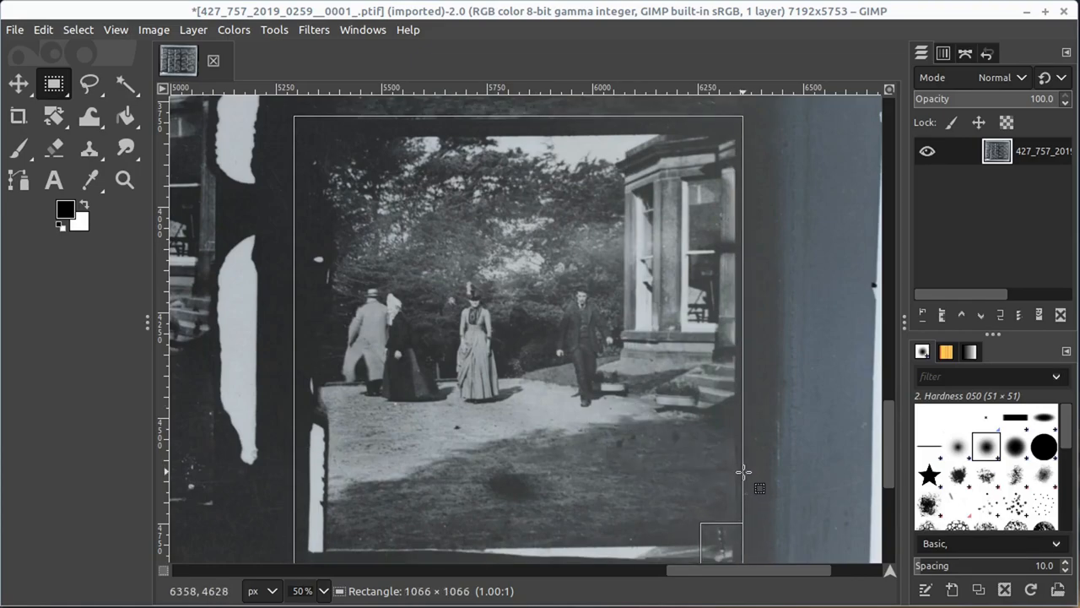
left_click(18, 85)
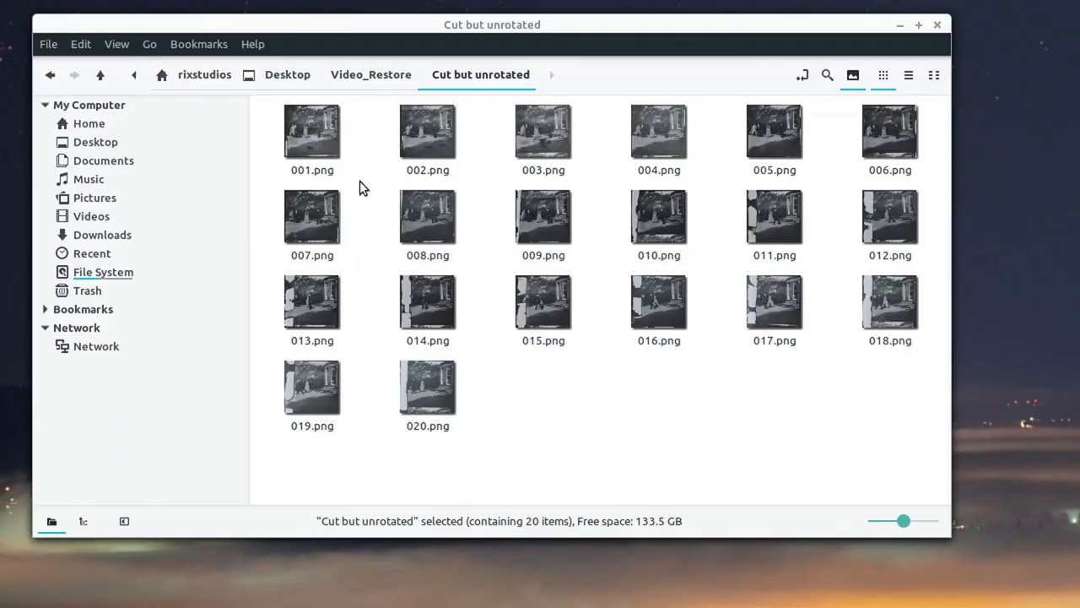
Load the cropped frames 001.png–020.png from the Cut but unrotated folder for editing
double_click(312, 132)
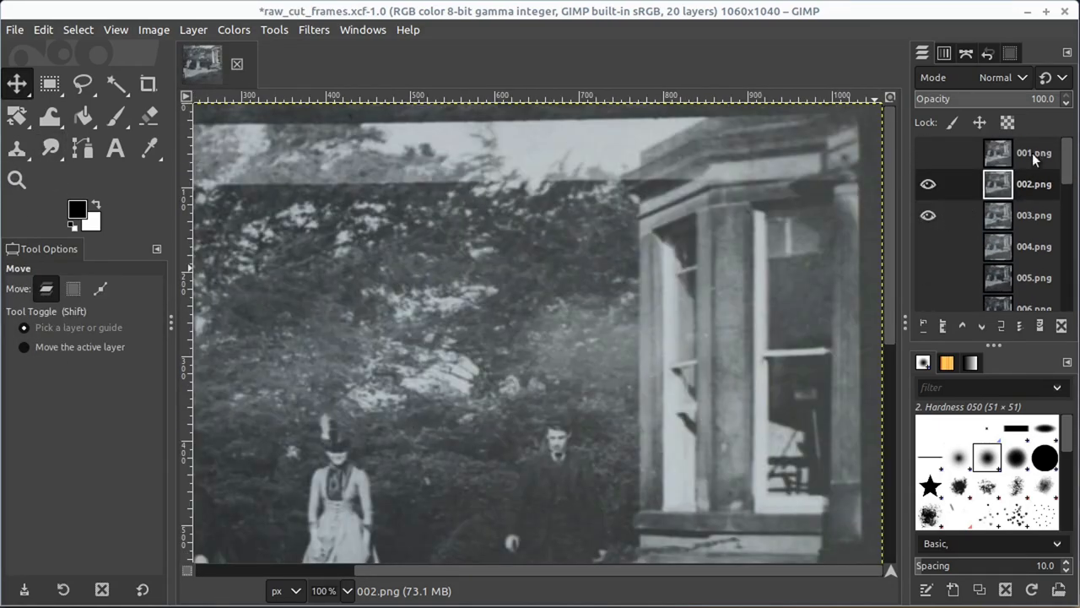
Toggle the first frame layer's visibility in raw_cut_frames.xcf to compare frames
left_click(1001, 77)
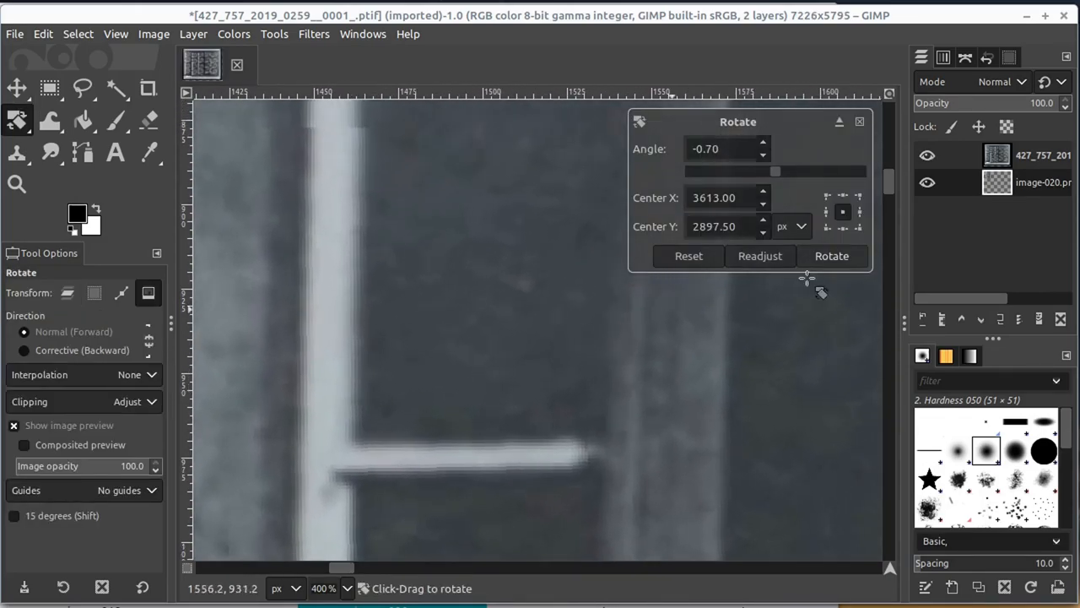
Rotate the added frame layer by −0.70° to straighten it against the scan
left_click(830, 256)
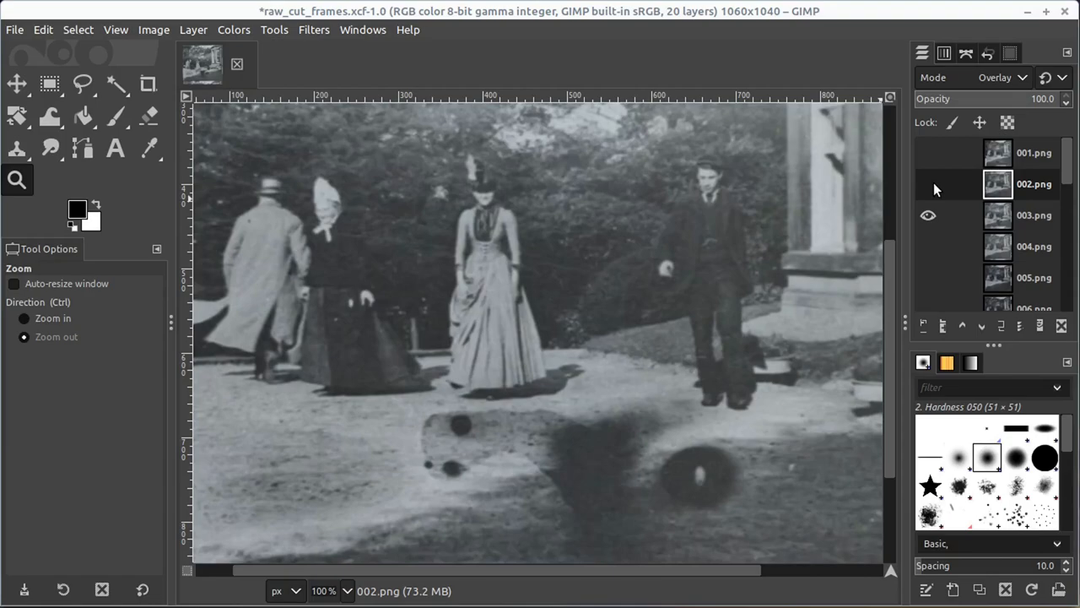
Hide layer 002 and heal the dark spot on the ground in frame 003
left_click(16, 146)
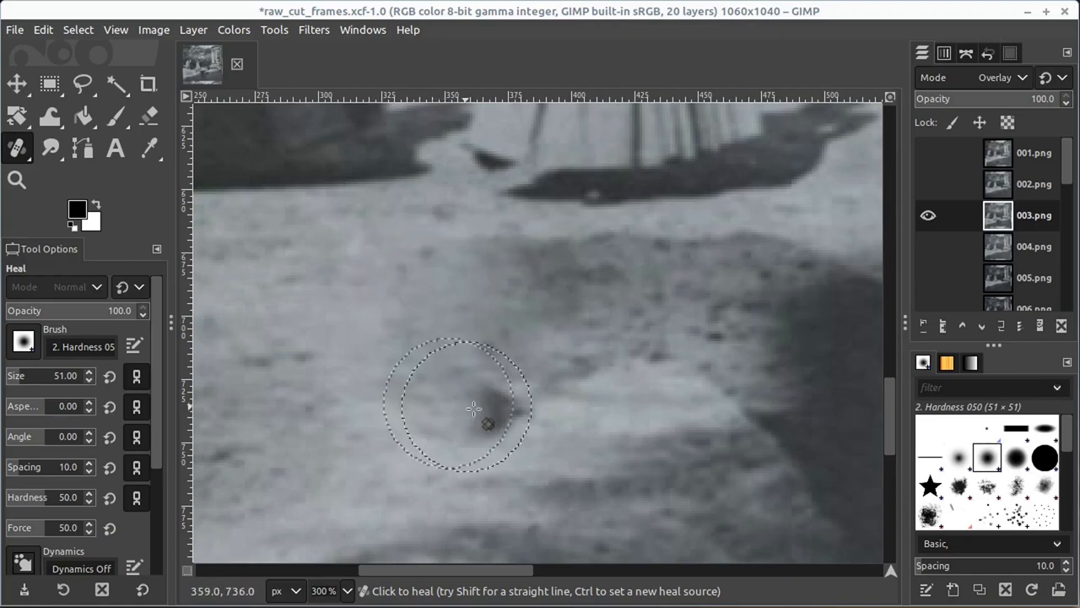
left_click(472, 407)
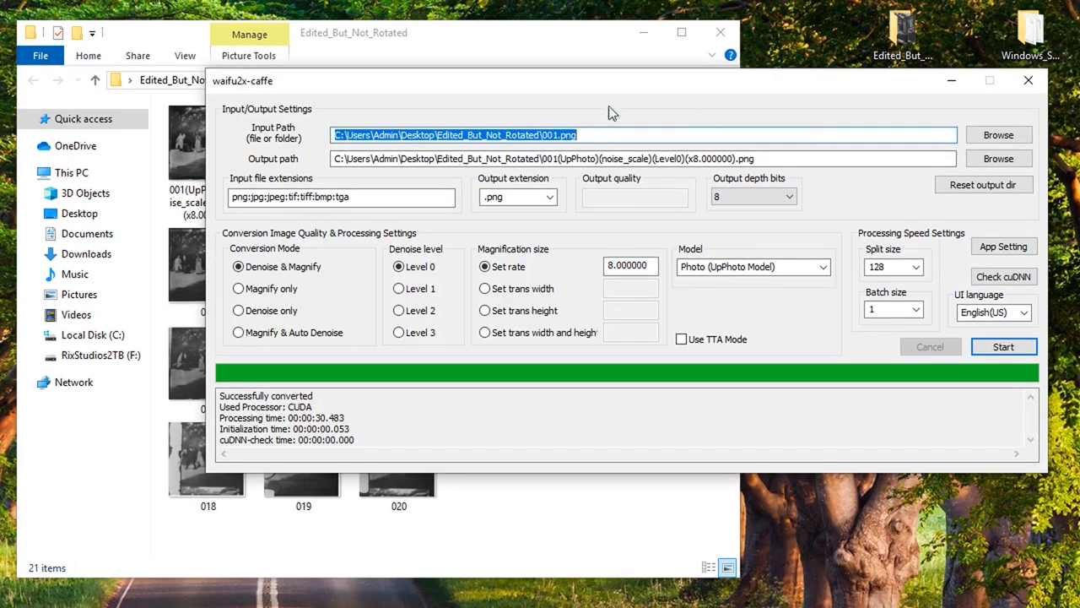
Run waifu2x-caffe Denoise & Magnify at 8× with the Photo model on 001.png
left_click(355, 32)
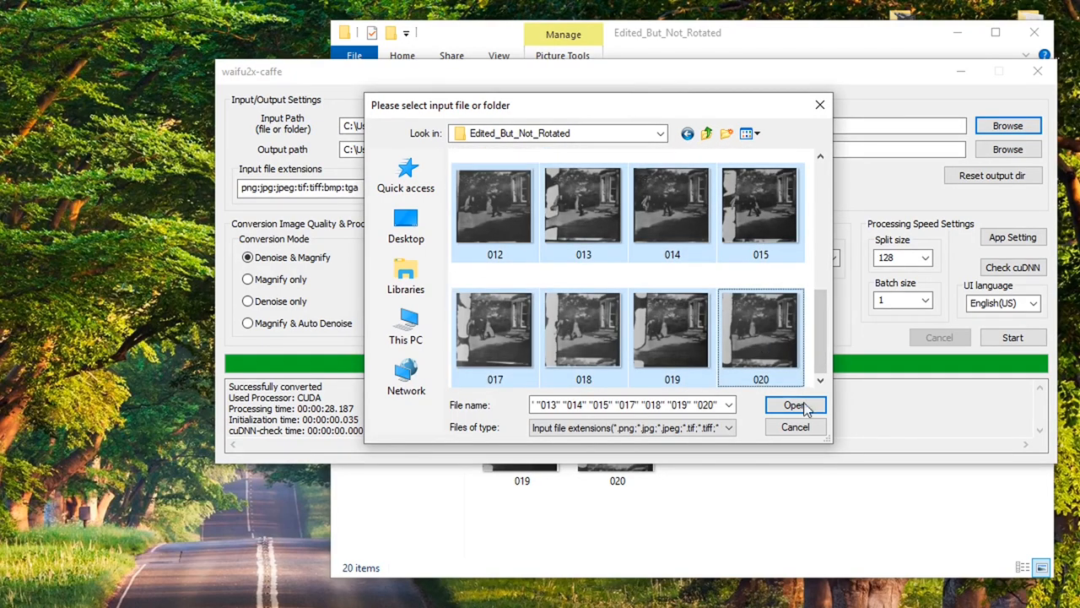
Confirm frames 013–020 from Edited_But_Not_Rotated as the waifu2x-caffe input
left_click(793, 405)
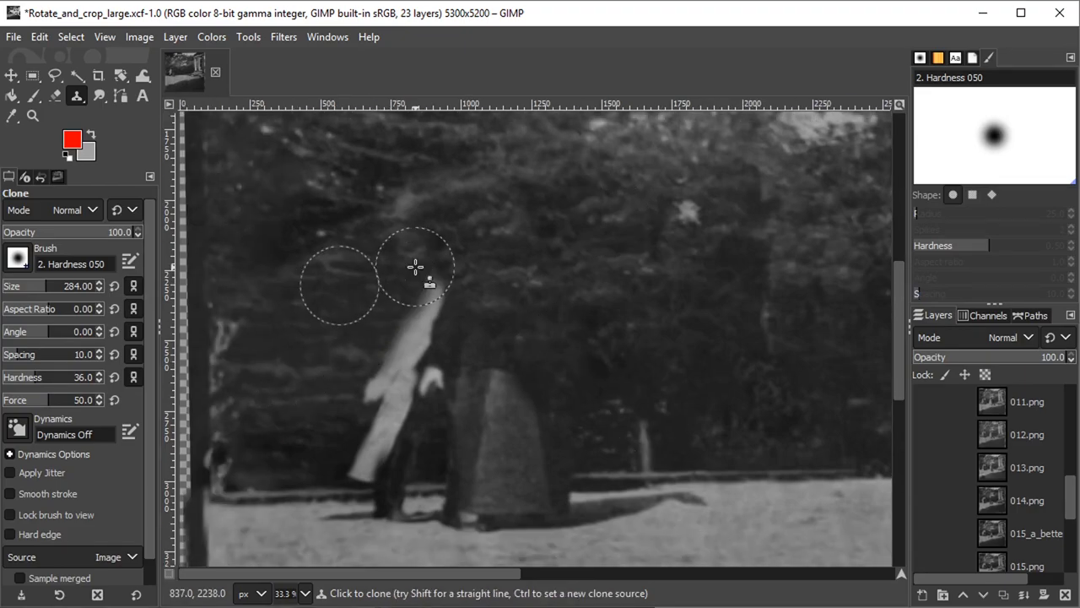
Clone tree texture over the pale vertical streak above the trees
left_click_drag(413, 268, 370, 459)
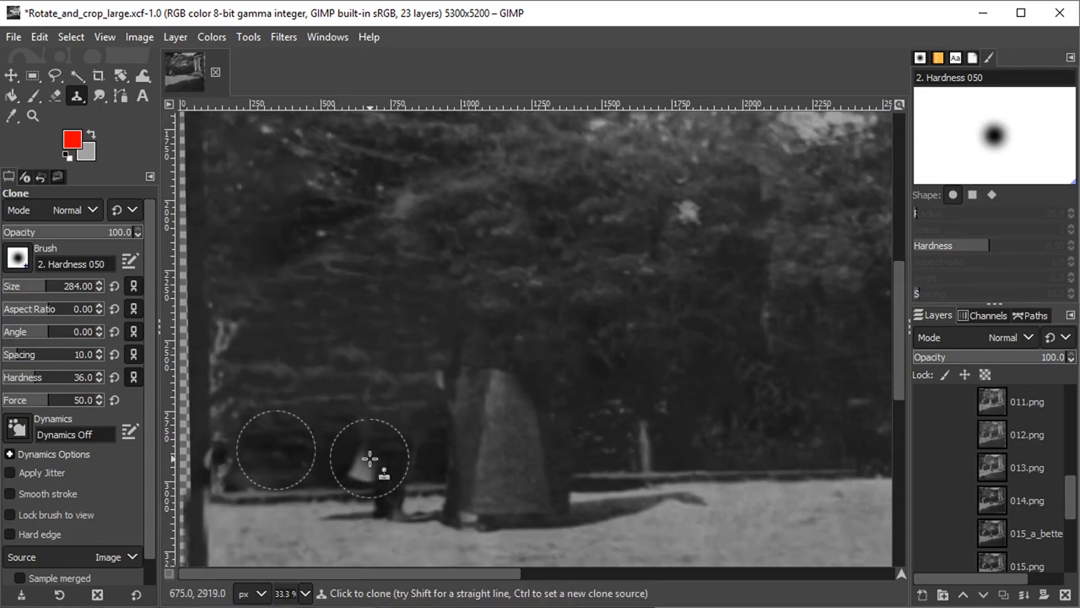
left_click(32, 115)
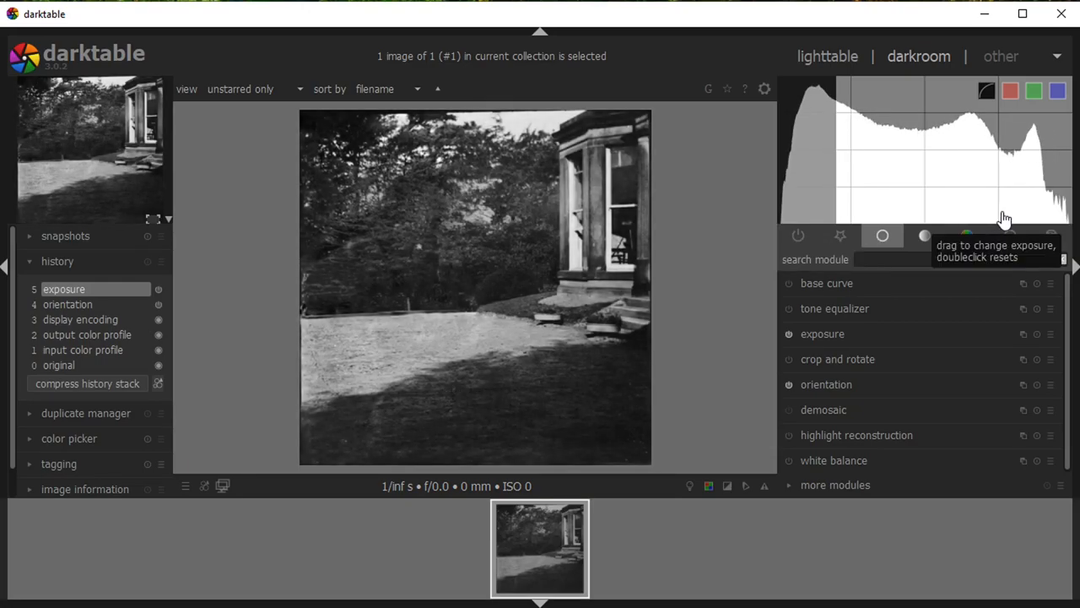
Bend the base curve for contrast, then search 'shad' to reach shadows and highlights
left_click(827, 284)
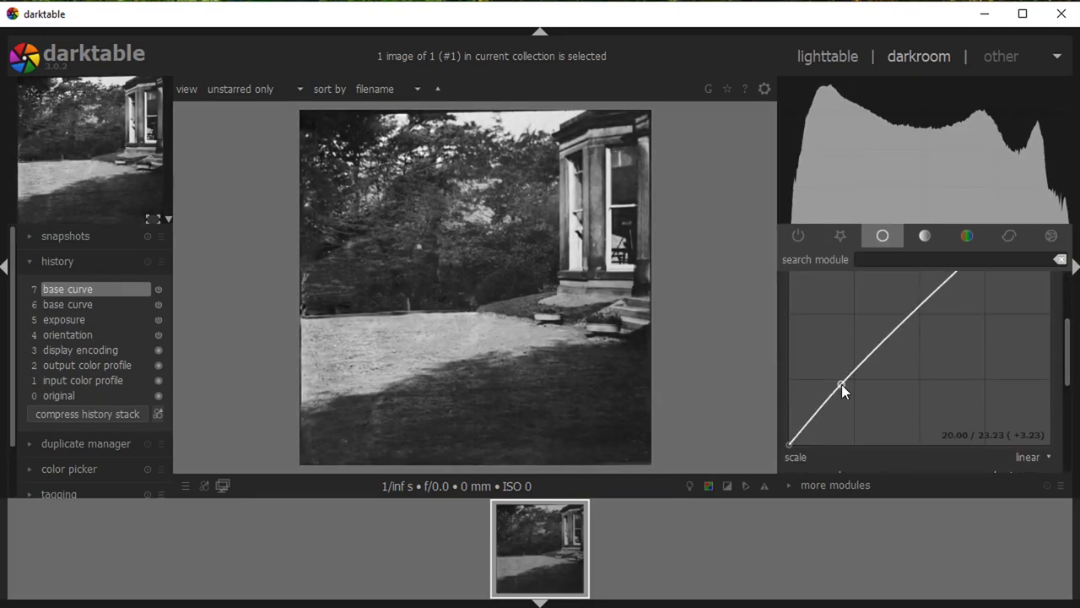
left_click_drag(840, 385, 881, 372)
type("shad")
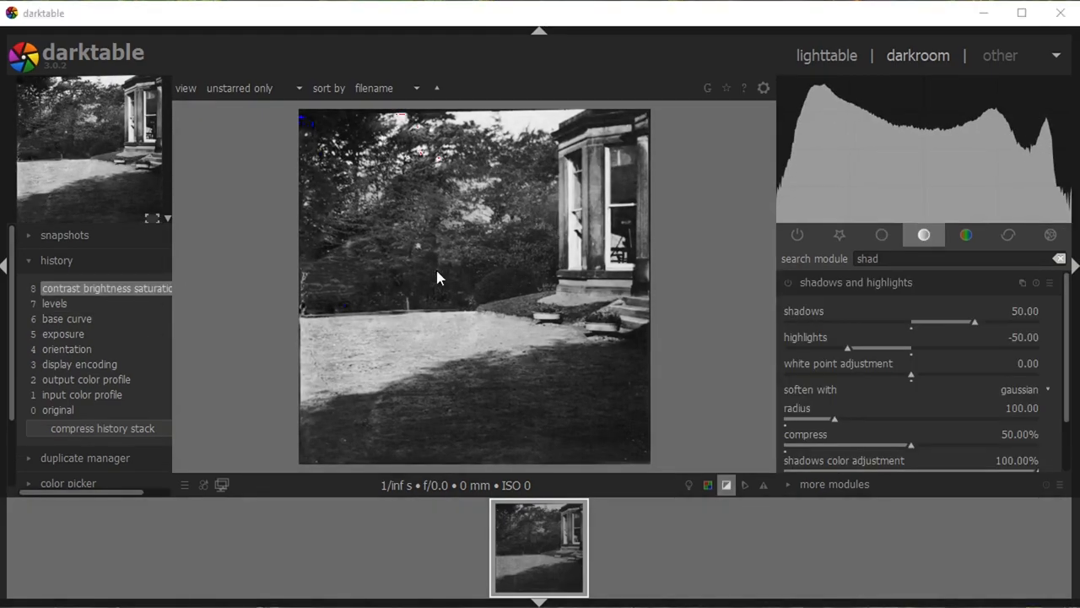
left_click(58, 410)
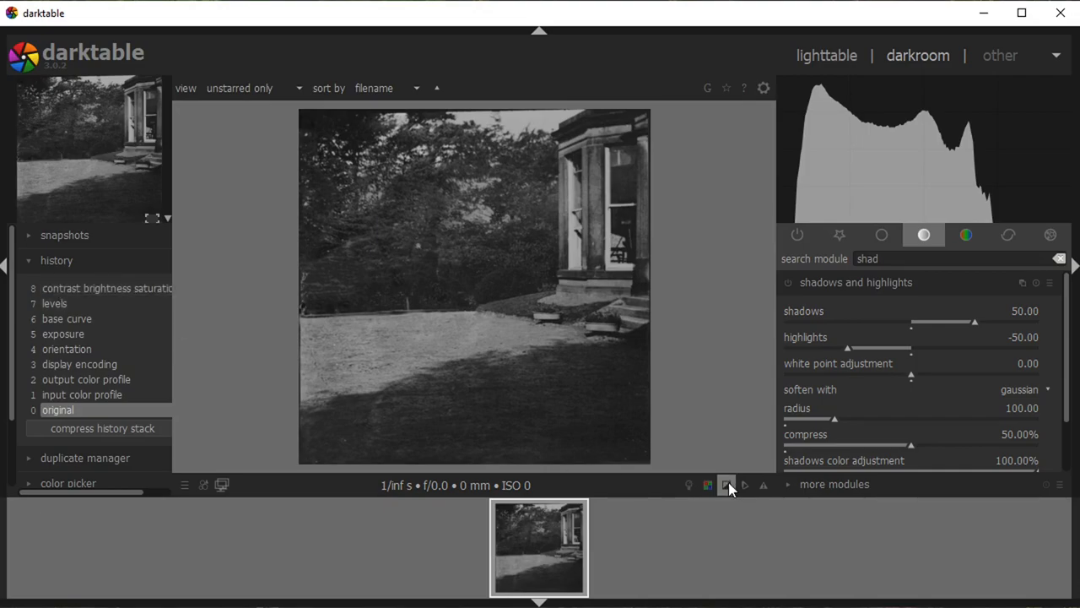
left_click(108, 287)
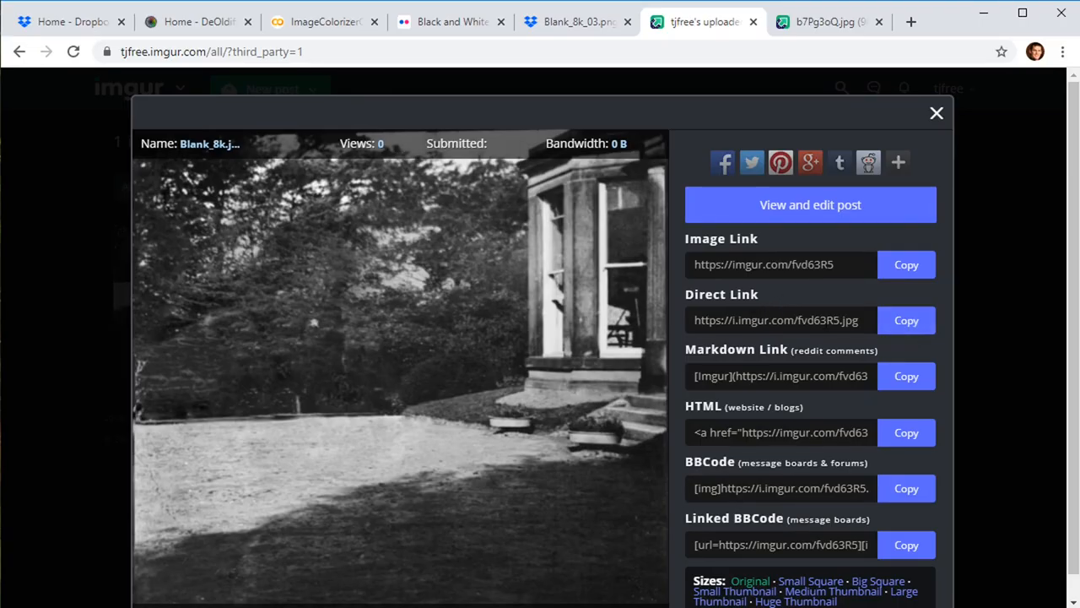
Paste the imgur direct link as source_url and colorize it at render_factor 35
left_click(284, 20)
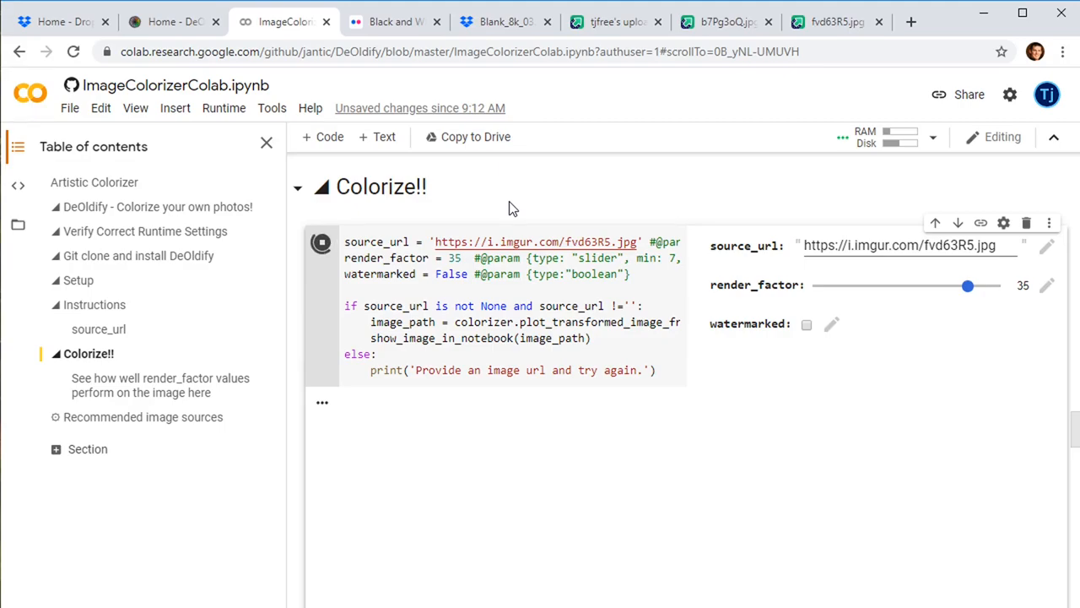
left_click(320, 243)
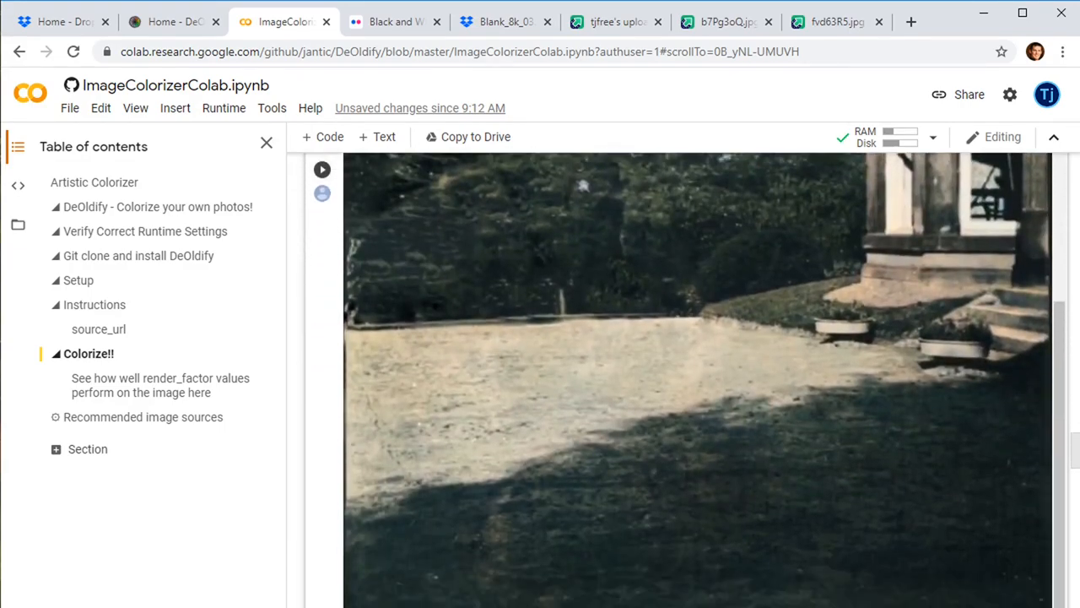
scroll("down", 3)
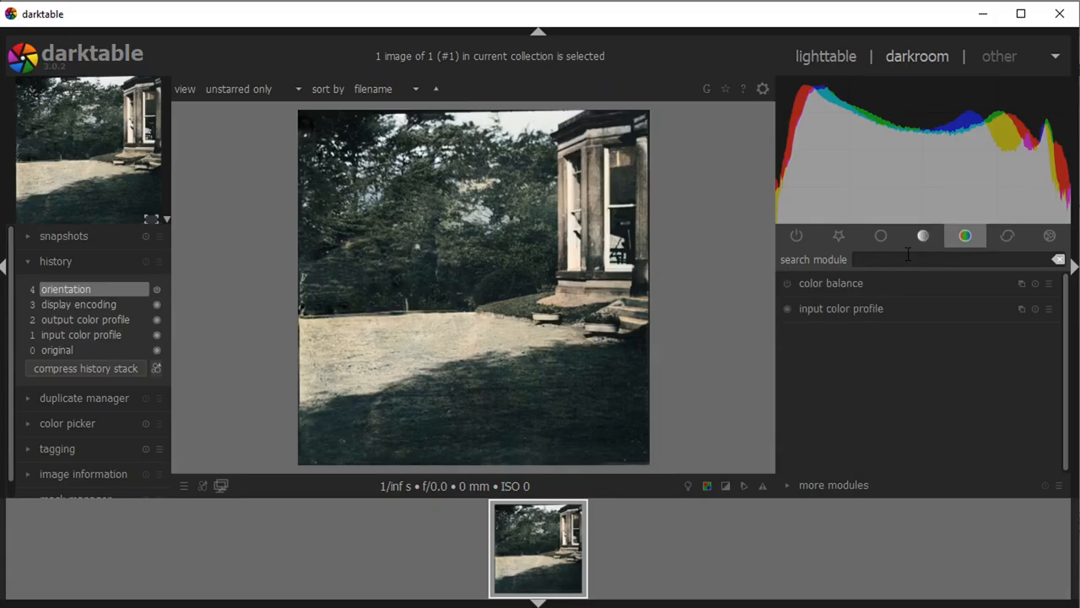
Add a color balance module and raise output saturation to about 104%
left_click(787, 283)
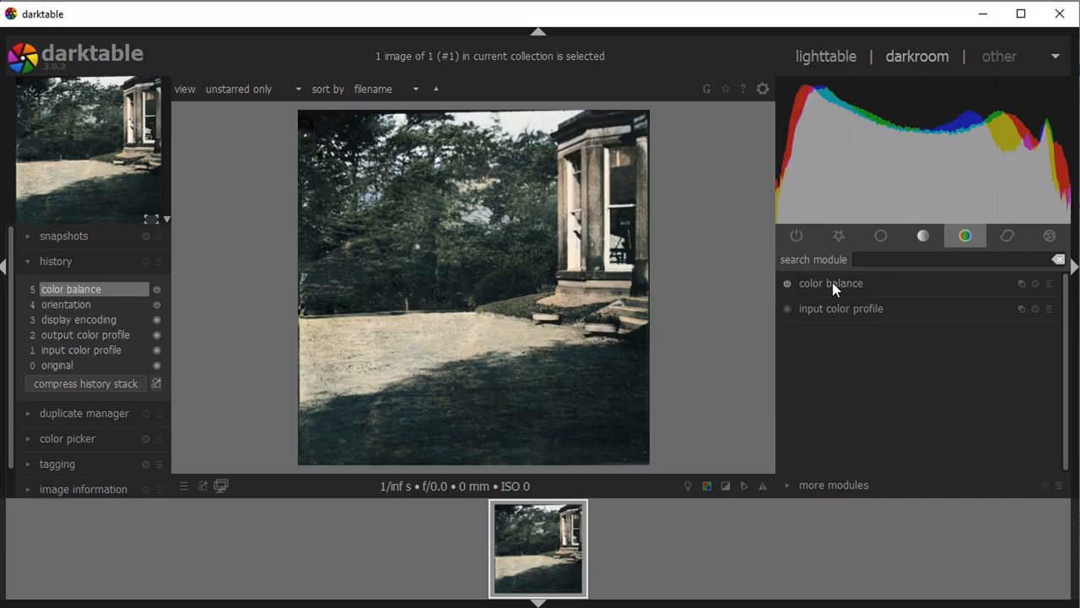
left_click(830, 284)
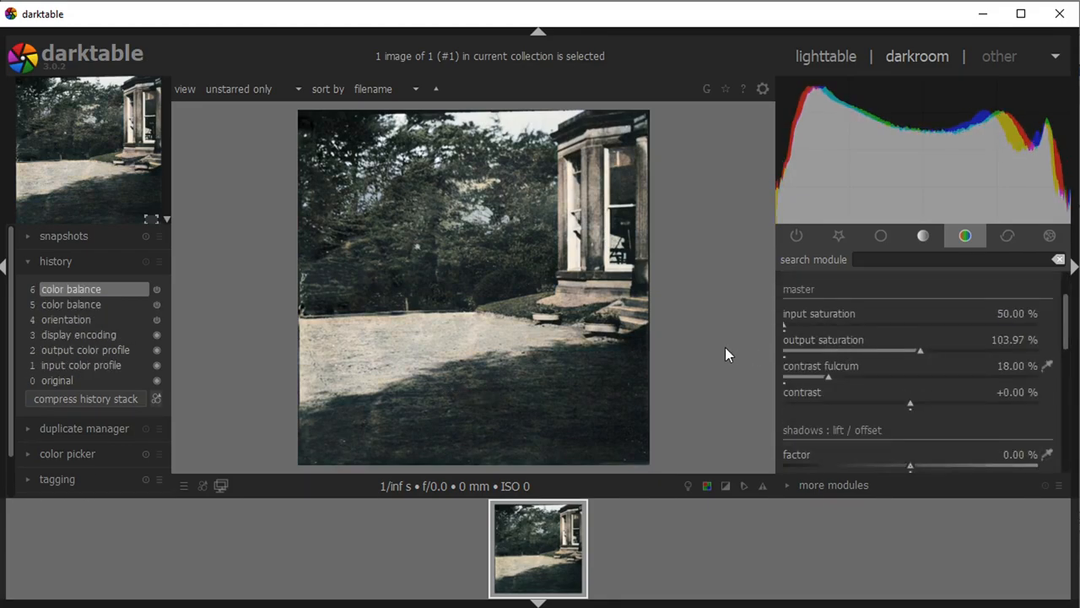
left_click_drag(784, 327, 1038, 328)
type("color")
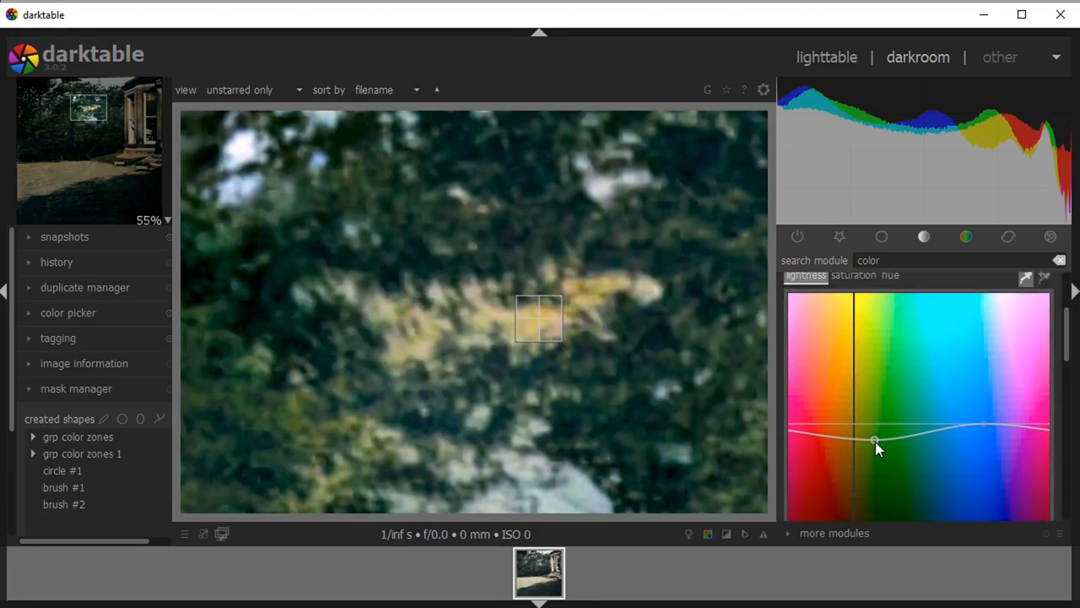
Reshape the color zones saturation curve and shift the lawn's green–magenta colour contrast
left_click(852, 275)
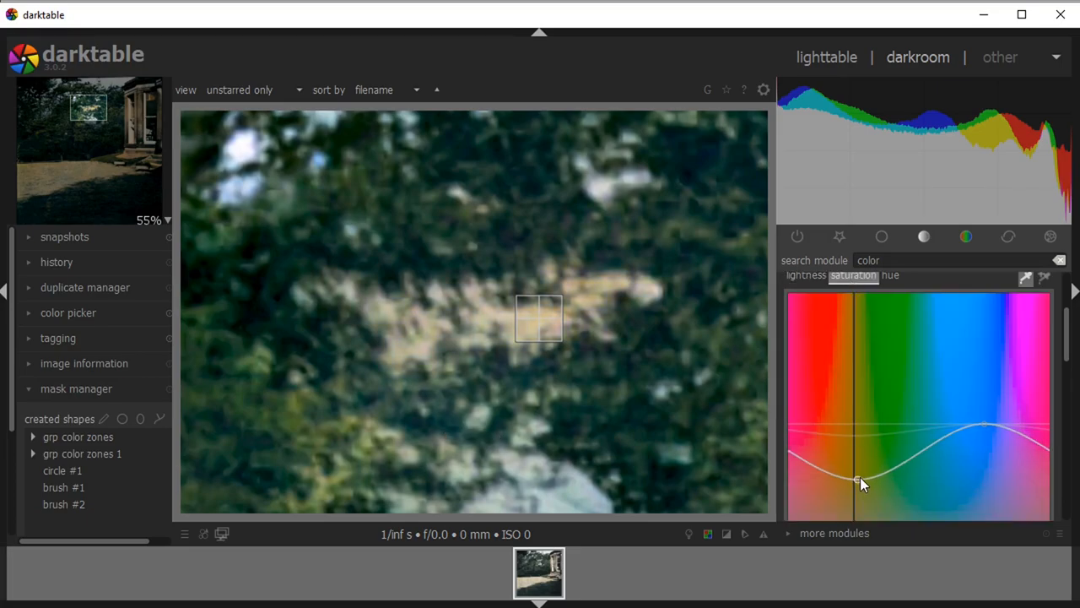
left_click(890, 275)
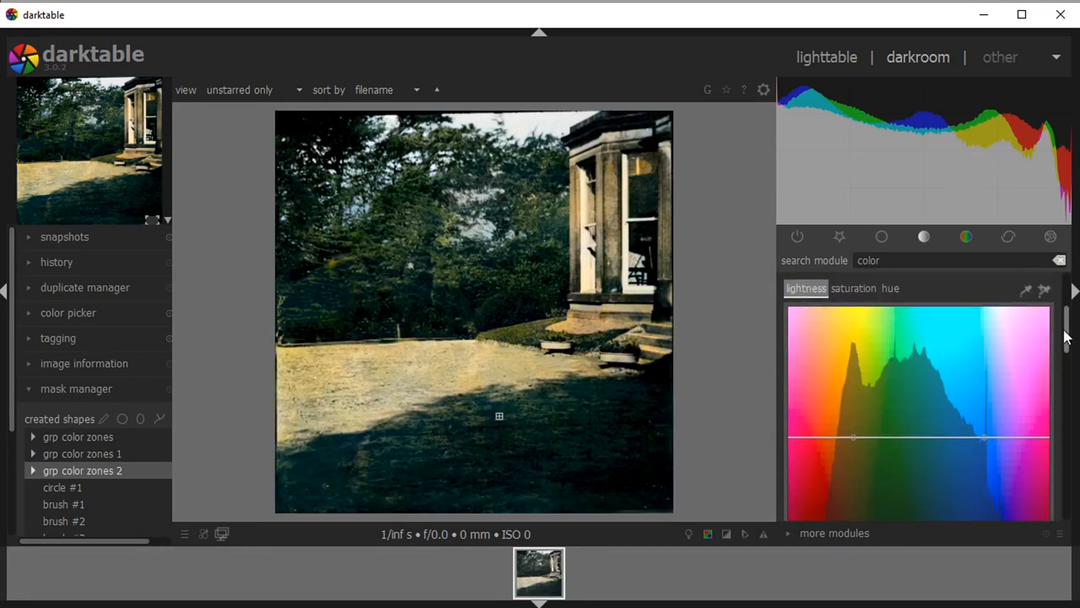
left_click(854, 287)
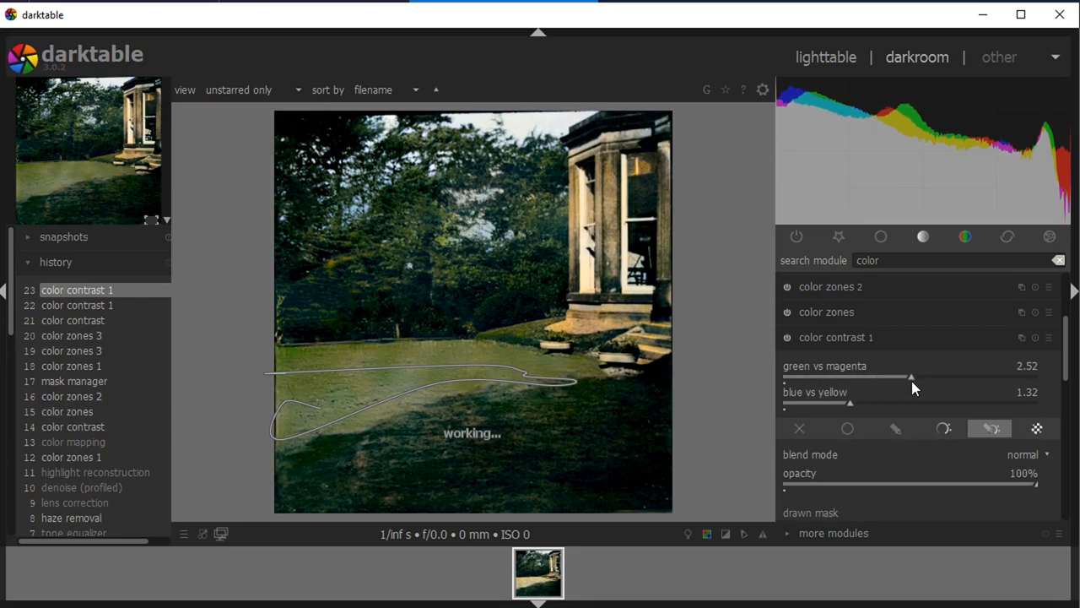
left_click_drag(912, 378, 852, 378)
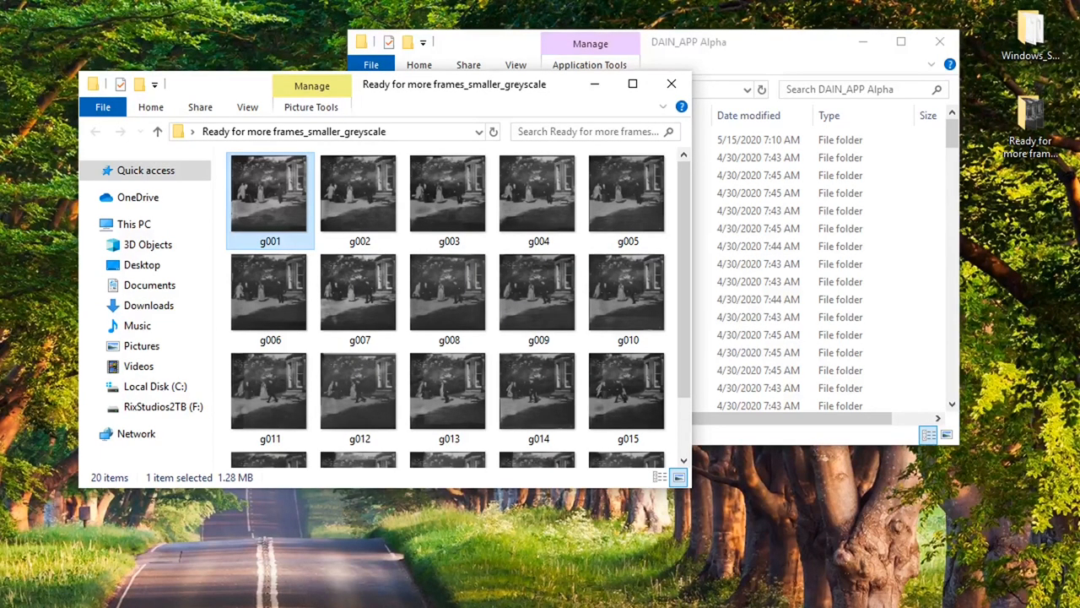
Launch DAINAPP.exe to set up the greyscale frames PNG sequence
double_click(539, 290)
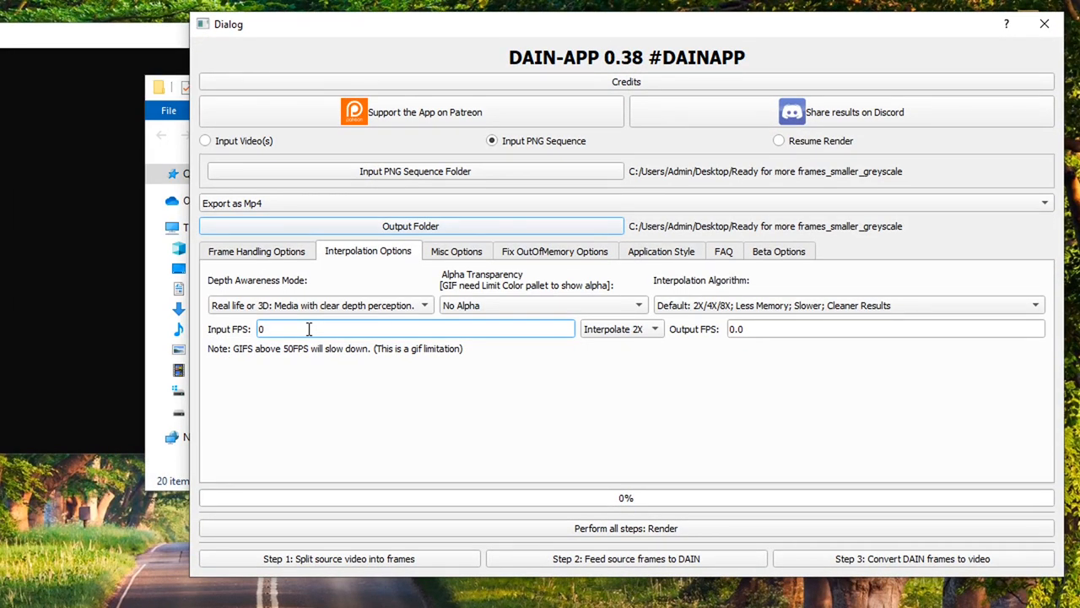
Set the Input FPS to 12 before rendering
type("12")
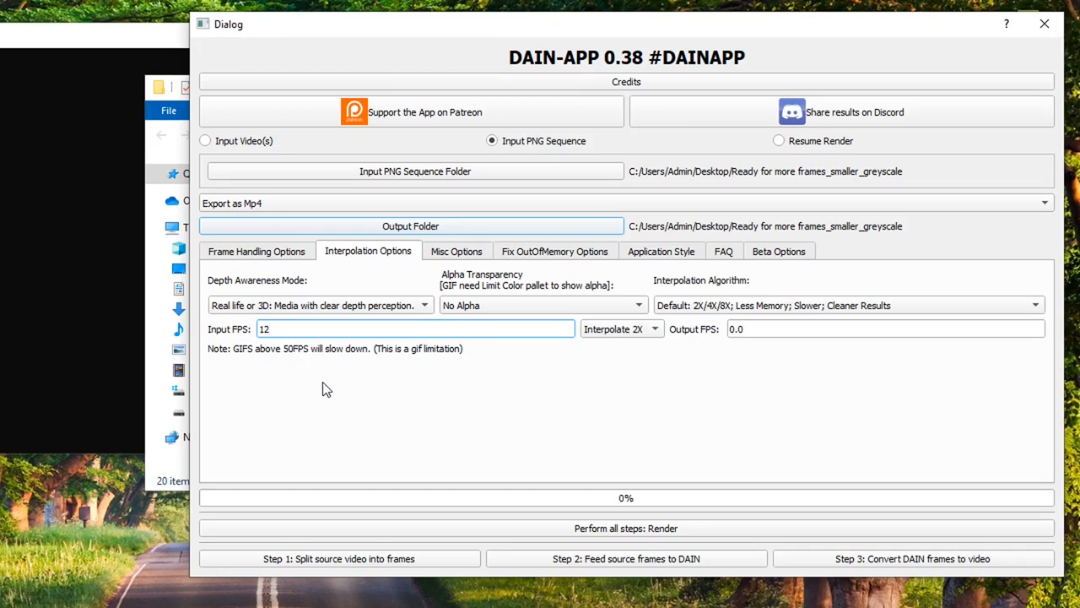
mouse_move(361, 419)
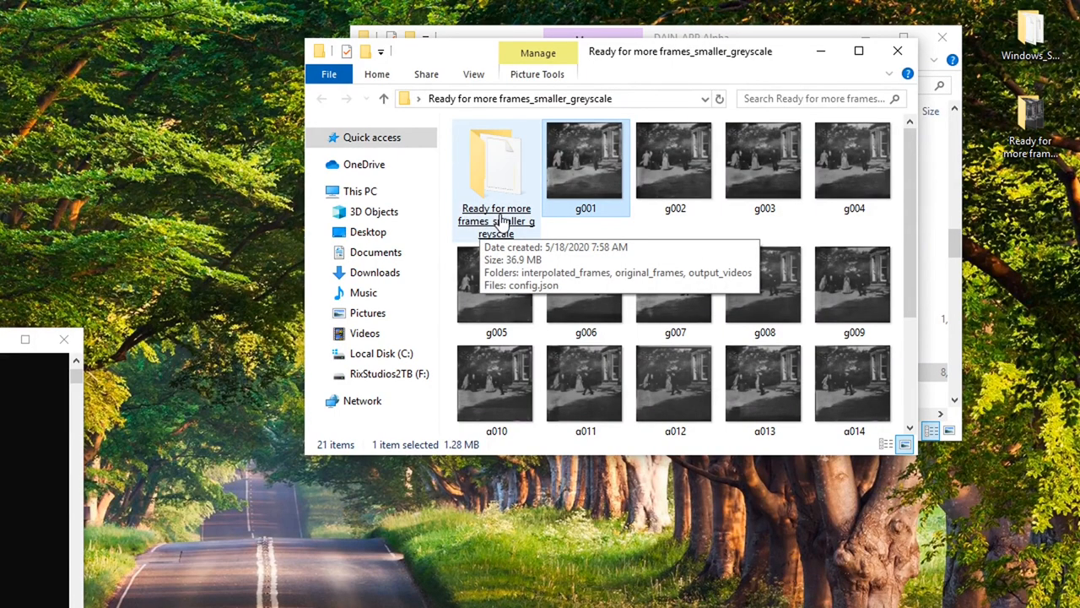
Browse into the results' interpolated_frames folder of 39 frames
double_click(496, 169)
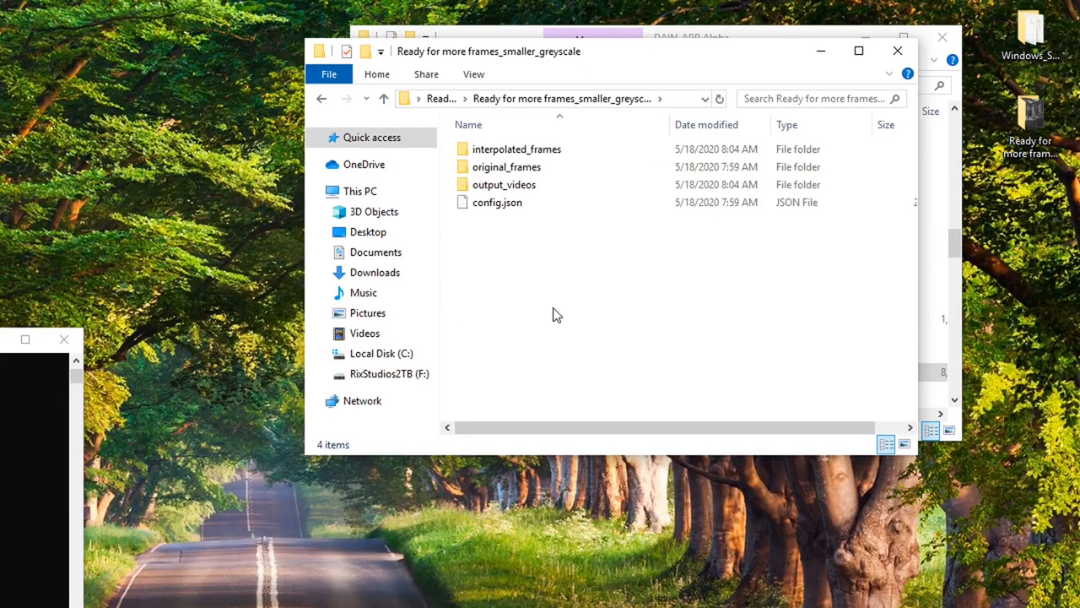
double_click(516, 148)
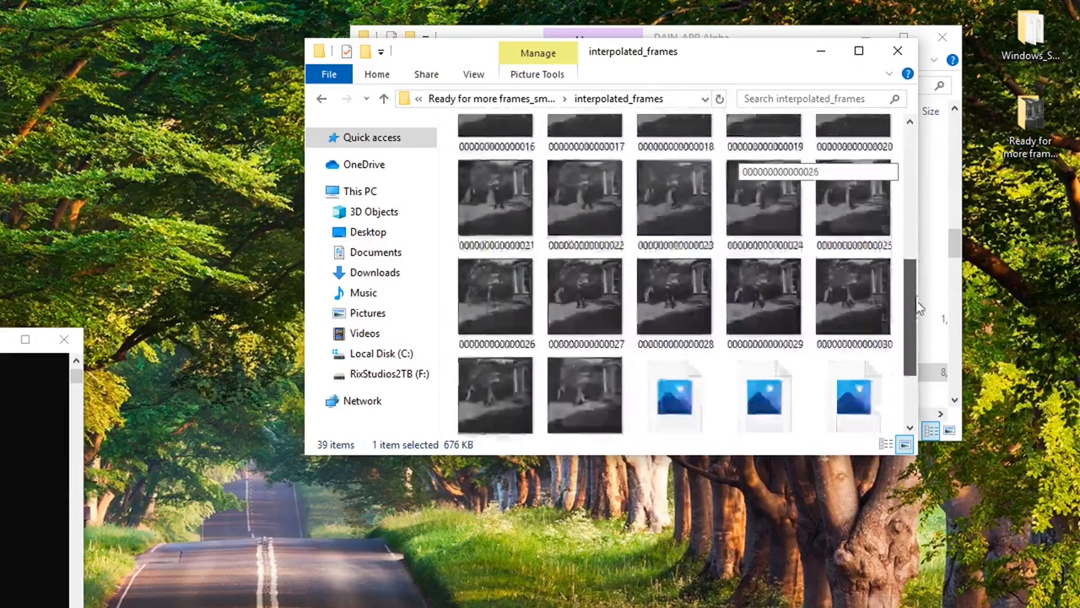
scroll("down", 3)
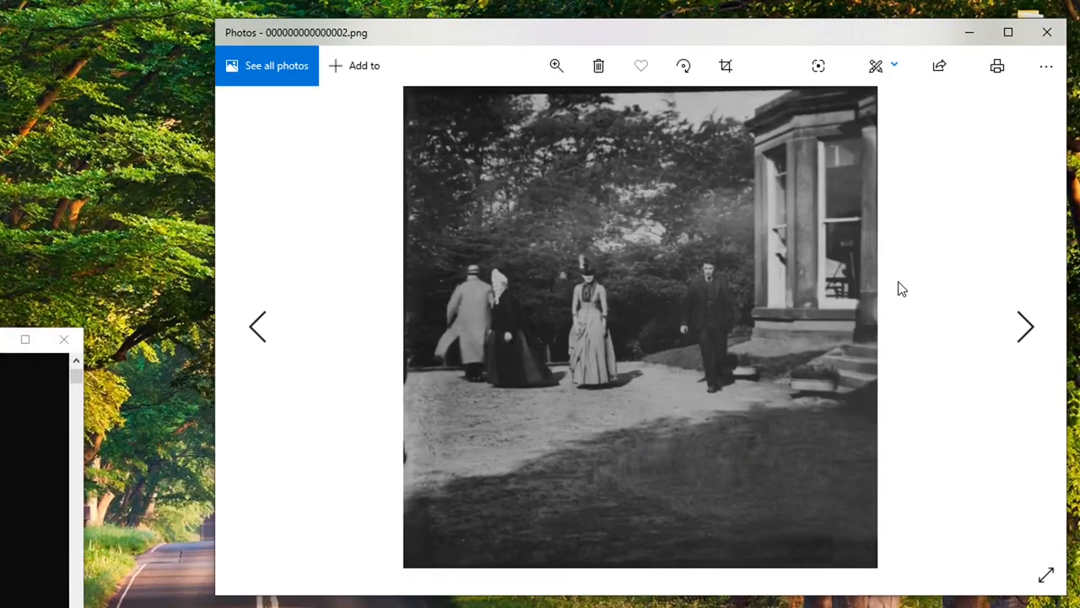
Step through the next interpolated frames in Photos
left_click(1026, 328)
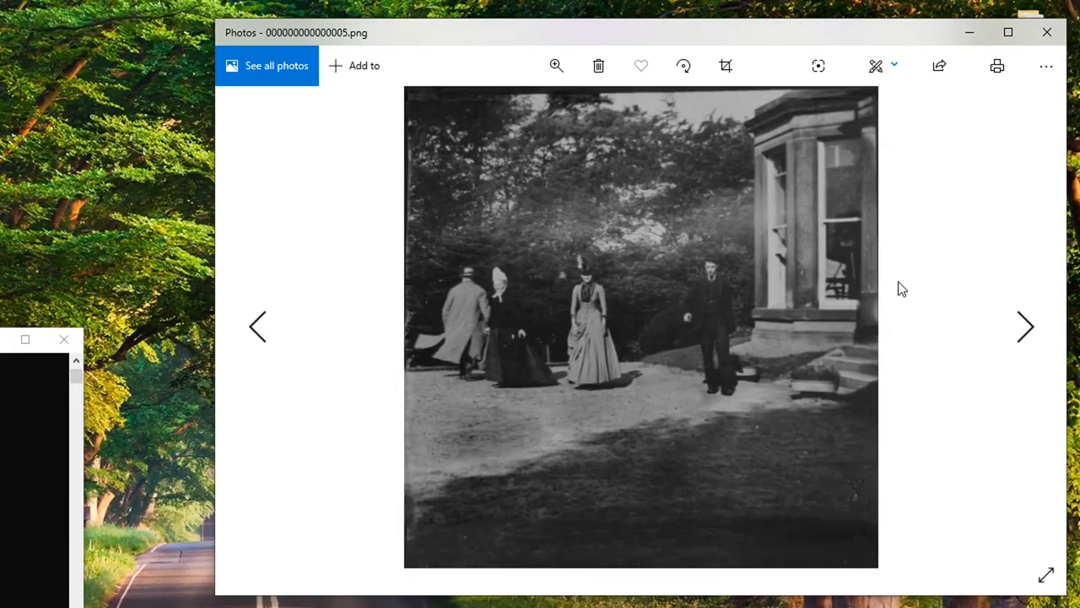
left_click(1024, 328)
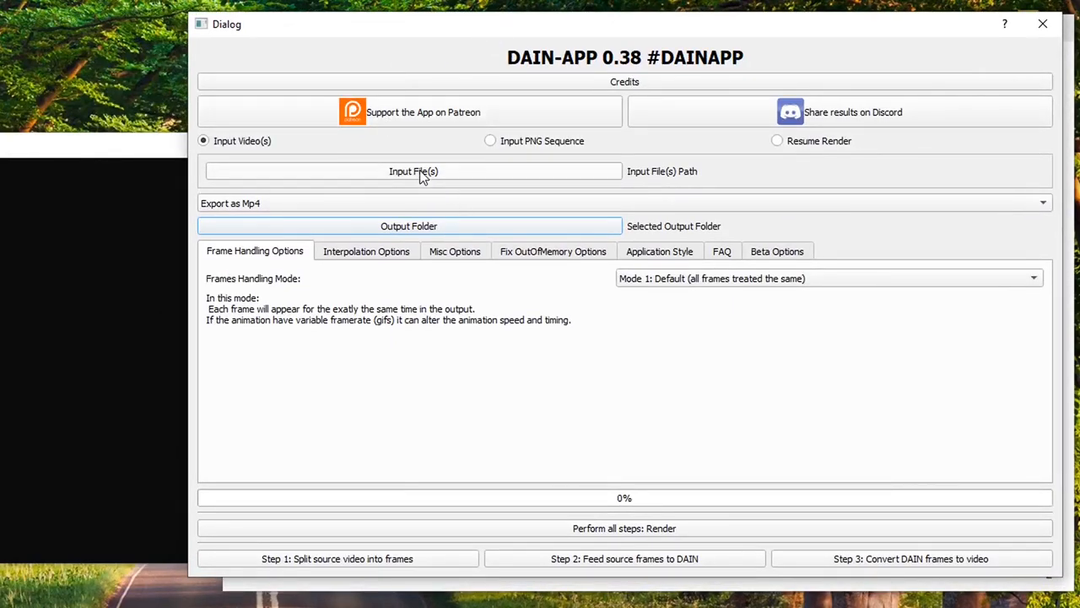
Use interpolated_frames as input with 8X interpolation and Input FPS 24
left_click(414, 170)
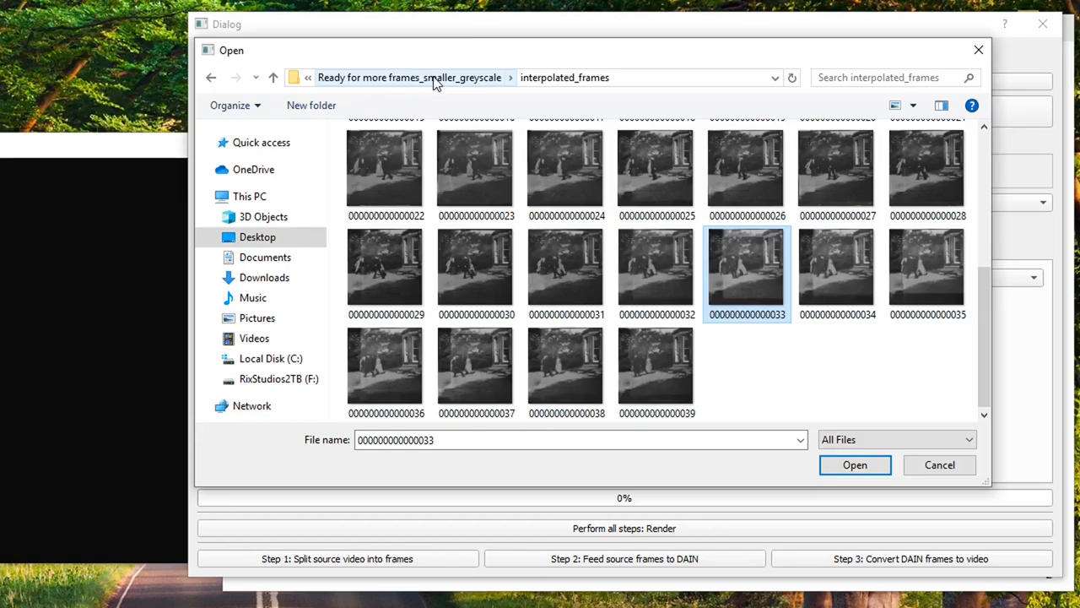
mouse_move(509, 88)
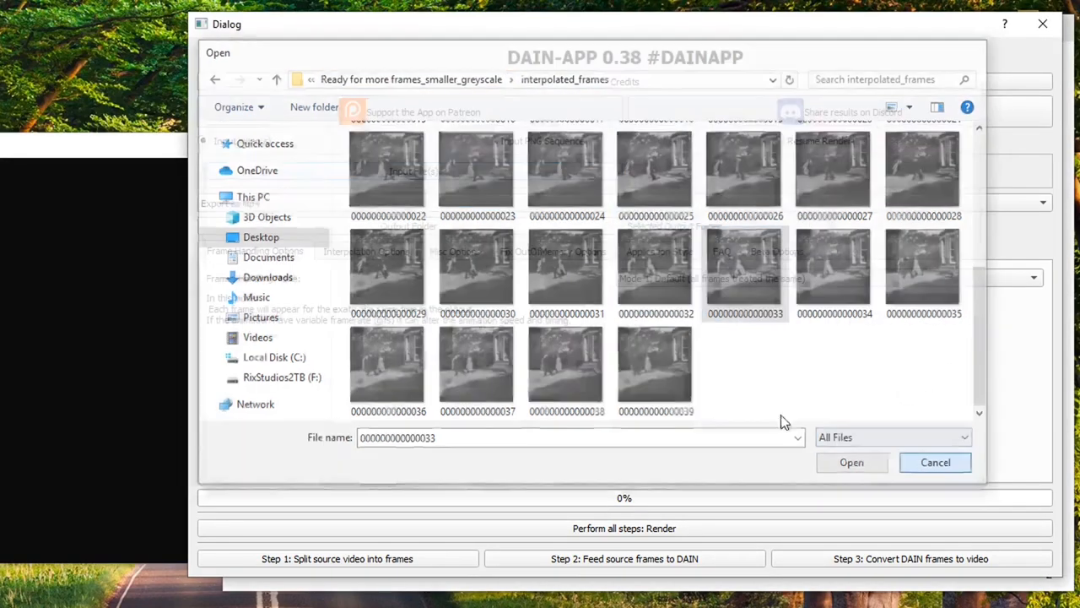
left_click(850, 463)
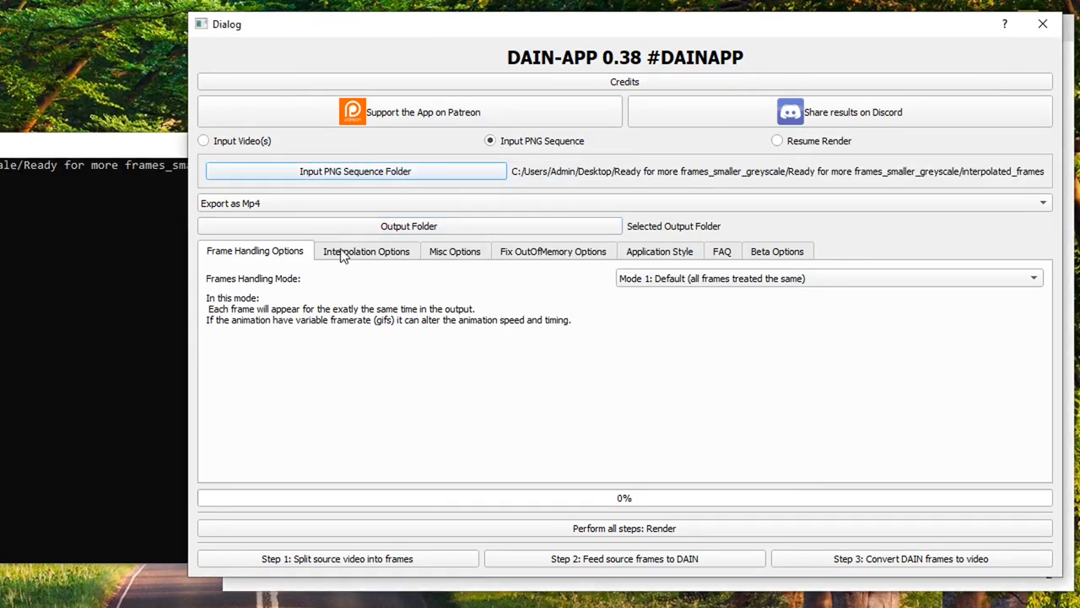
left_click(366, 250)
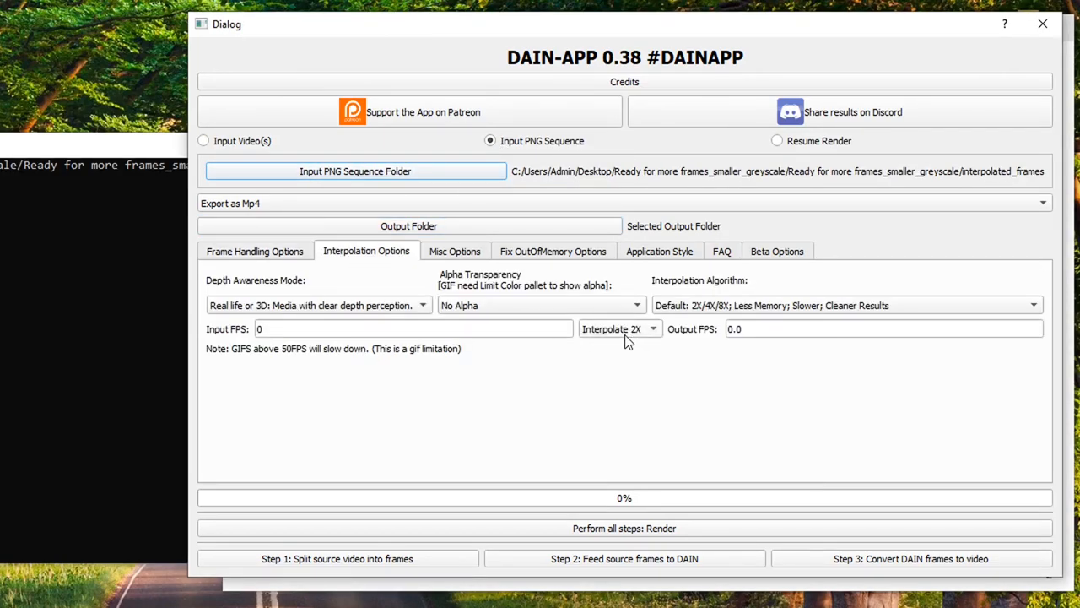
left_click(621, 328)
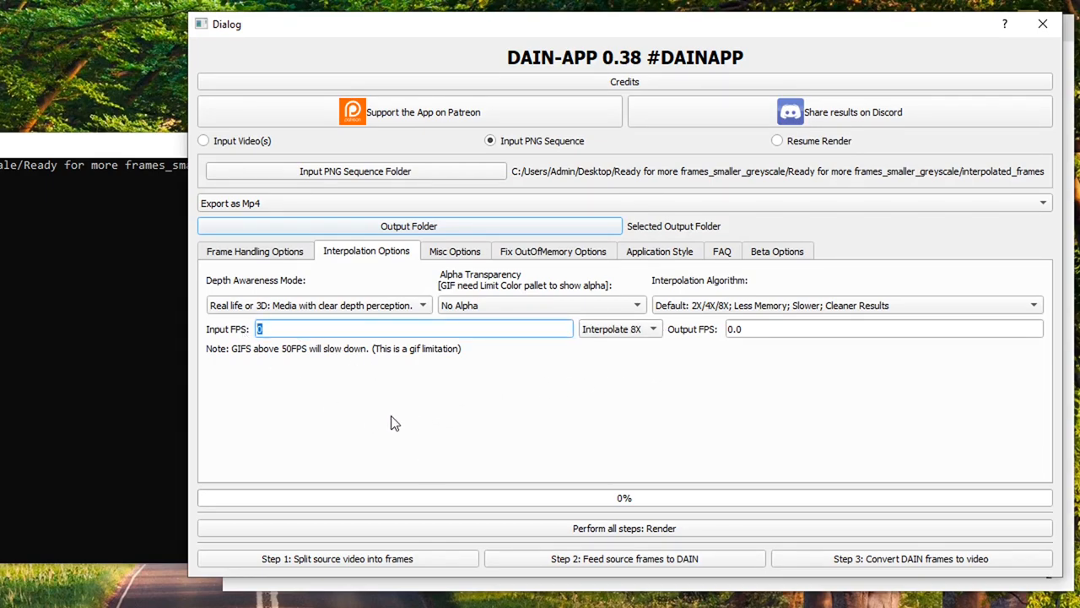
type("24")
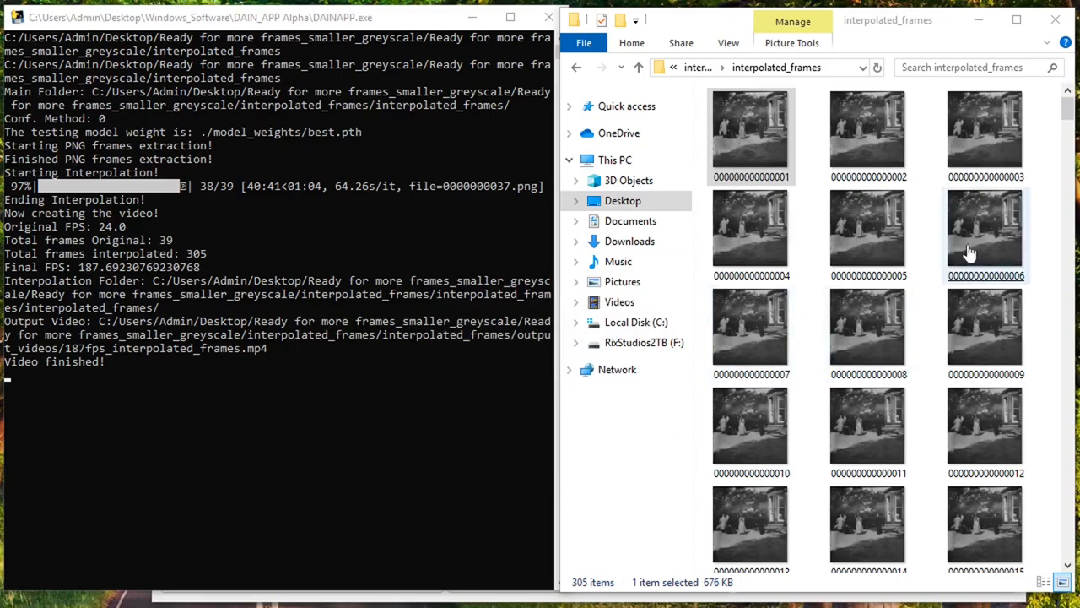
Check the finished 305-frame second pass and scrub the preview to a later point
scroll("down", 3)
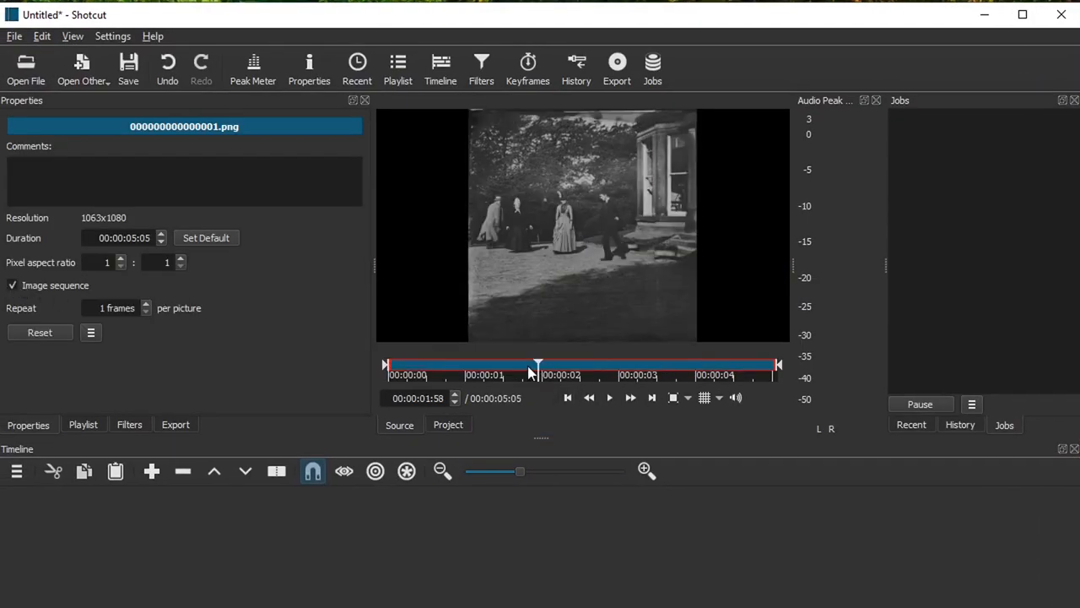
left_click(609, 398)
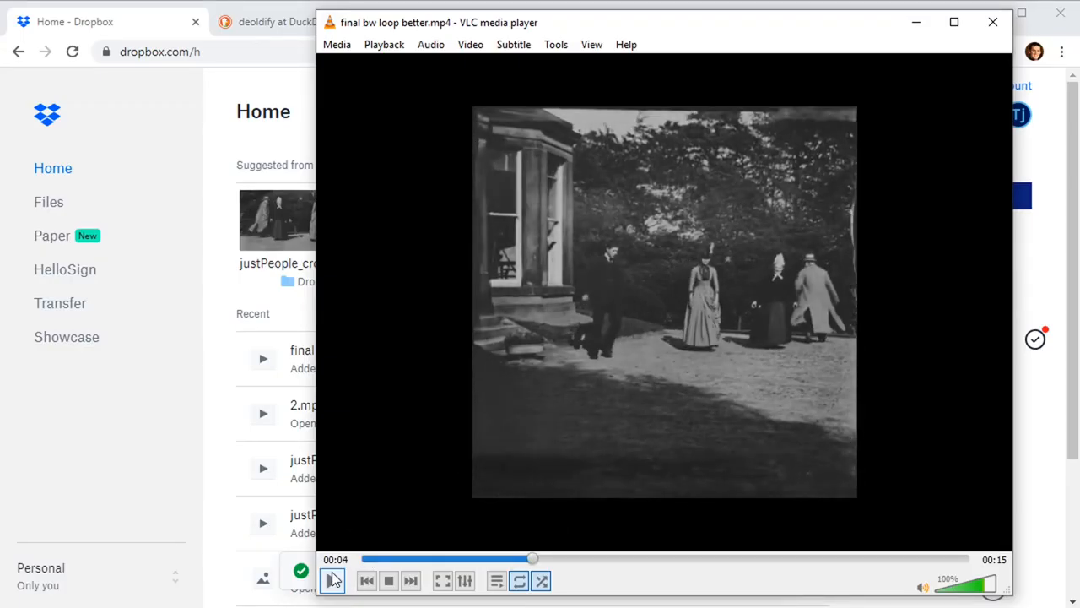
Play final bw loop better.mp4 in VLC and restart it from the beginning
left_click(331, 581)
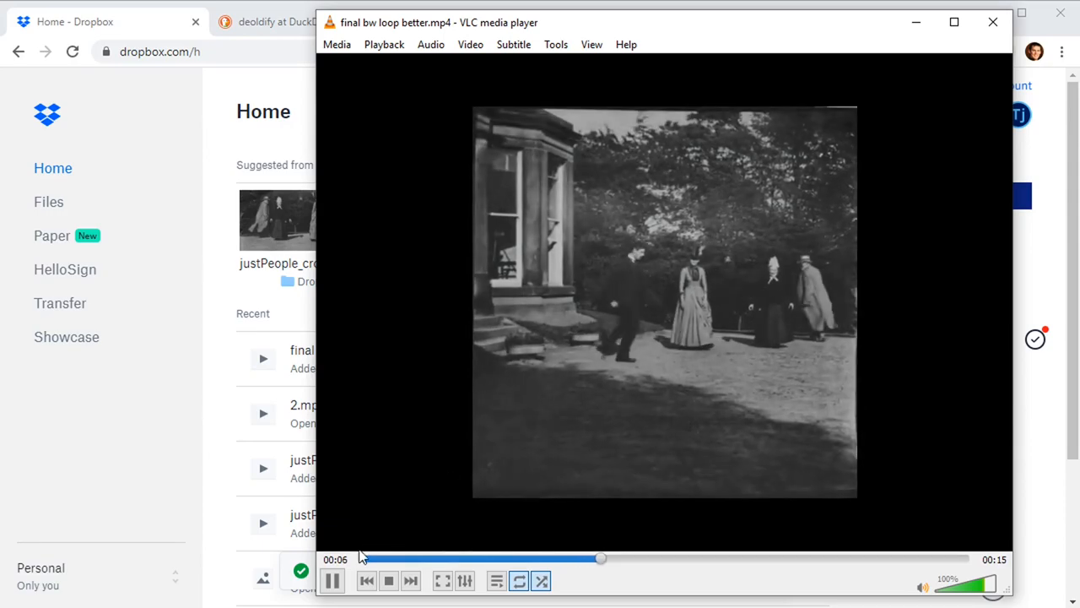
left_click(331, 580)
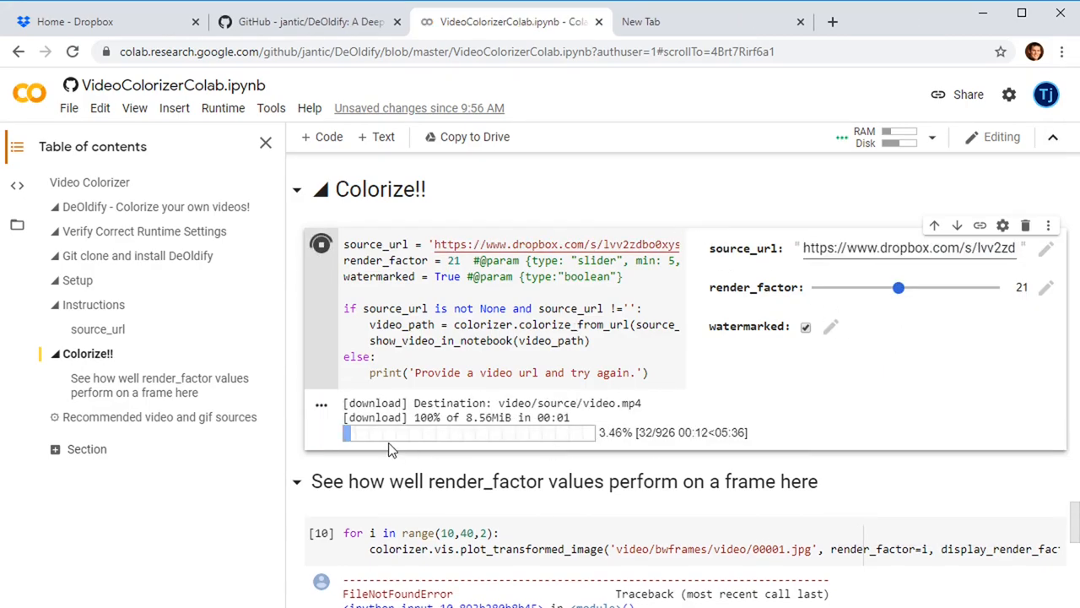
Reach the Colorize!! cell output and bring up the options menu for saving video.mp4
scroll("down", 3)
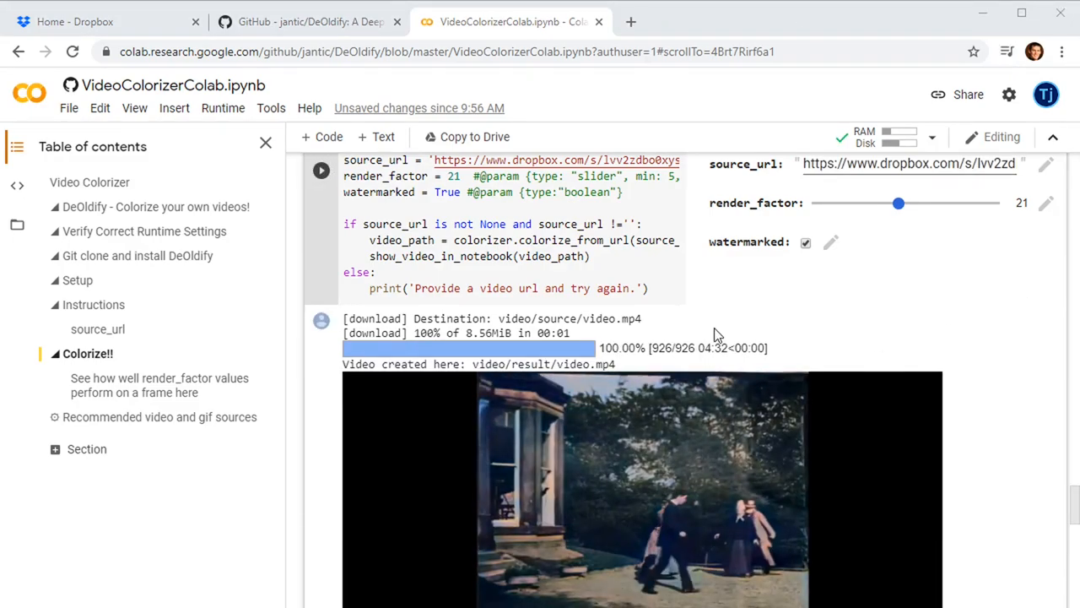
scroll("down", 3)
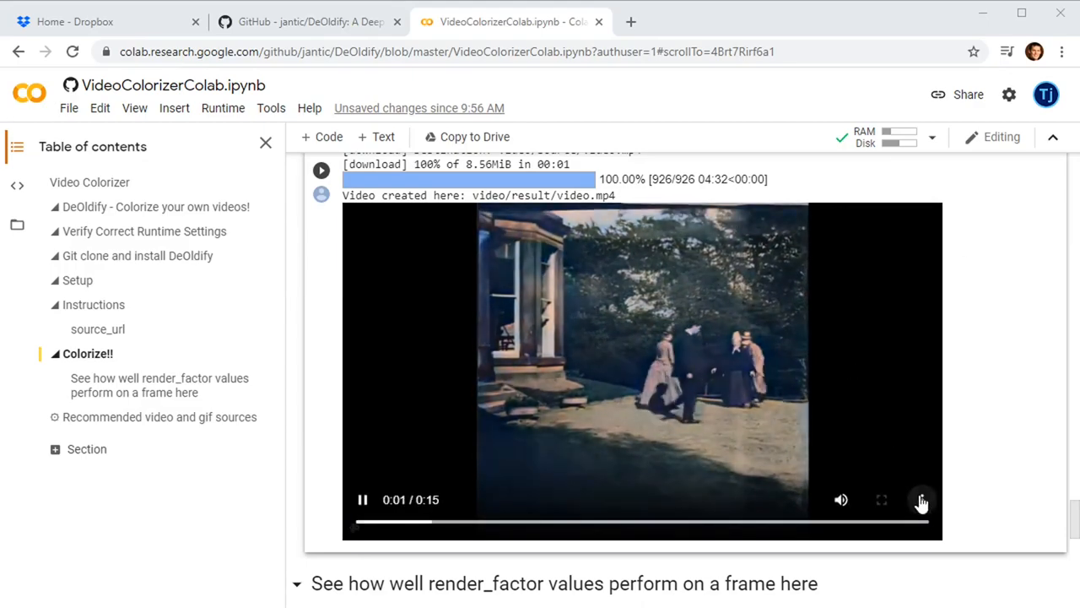
left_click(922, 499)
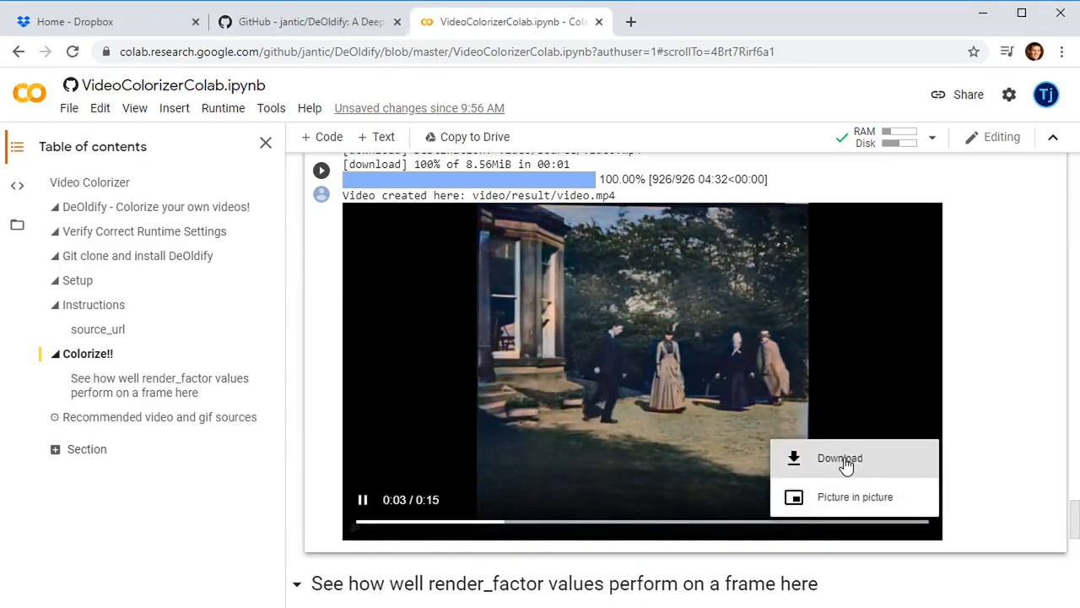